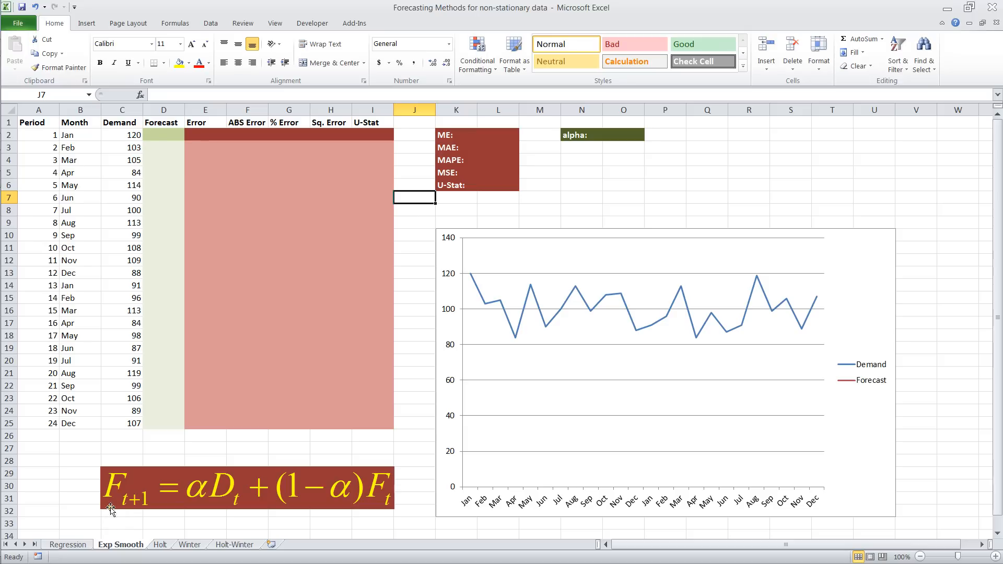
mouse_move(149, 509)
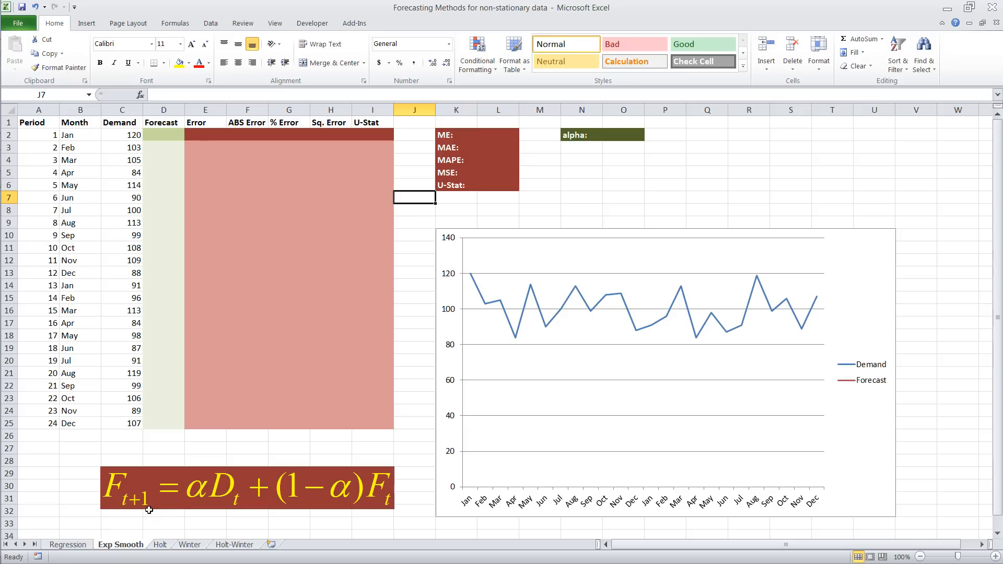
mouse_move(211, 498)
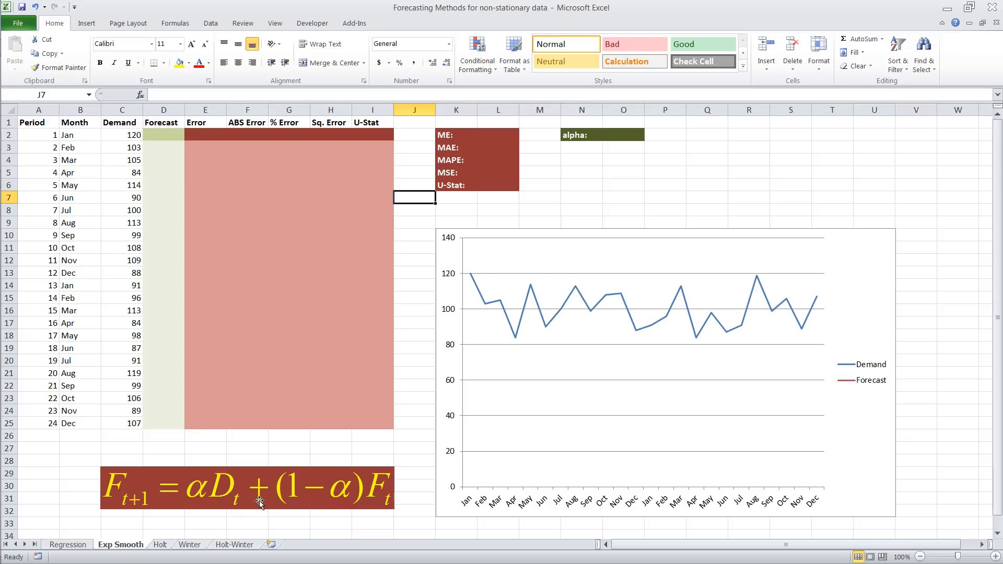
mouse_move(368, 509)
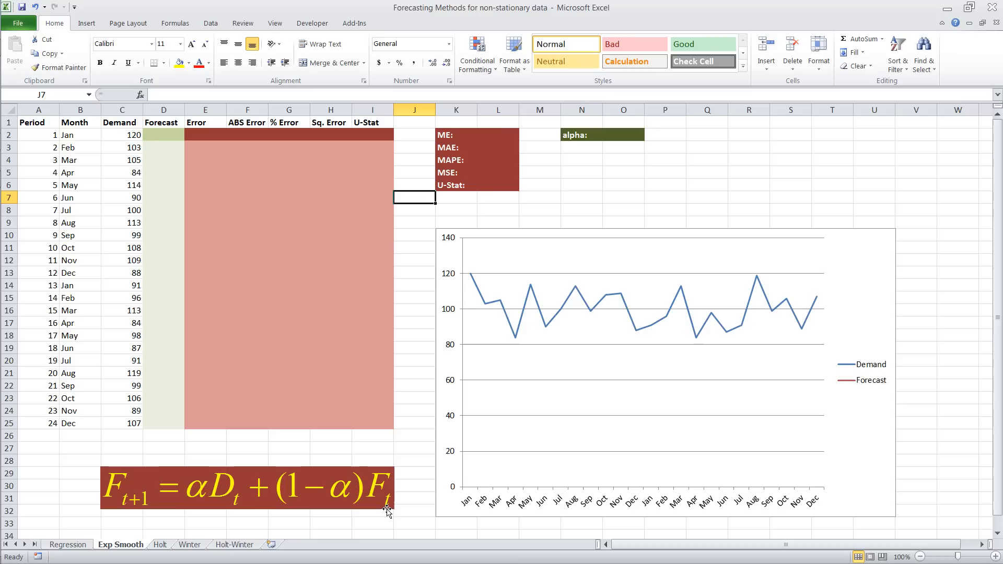
mouse_move(207, 505)
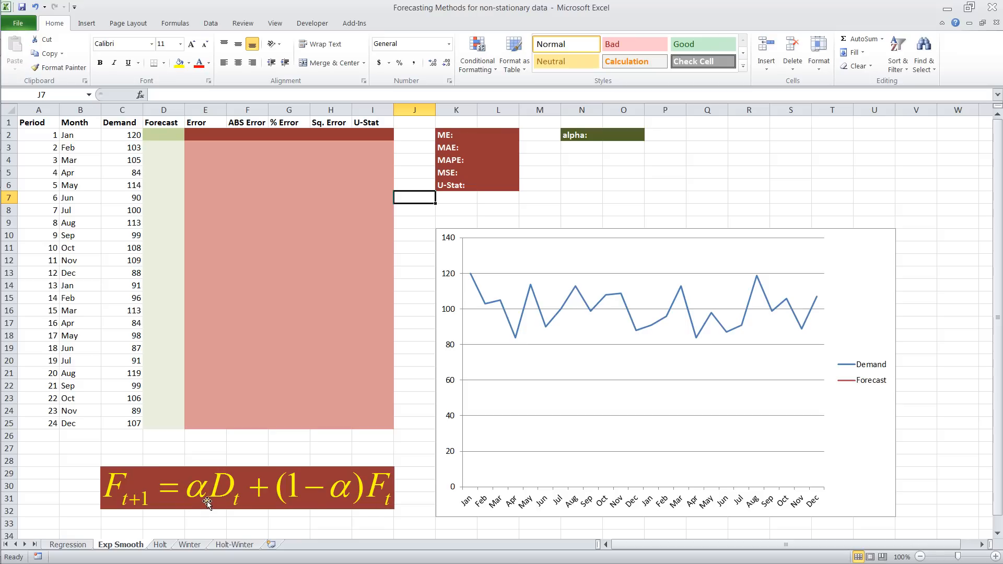
mouse_move(198, 477)
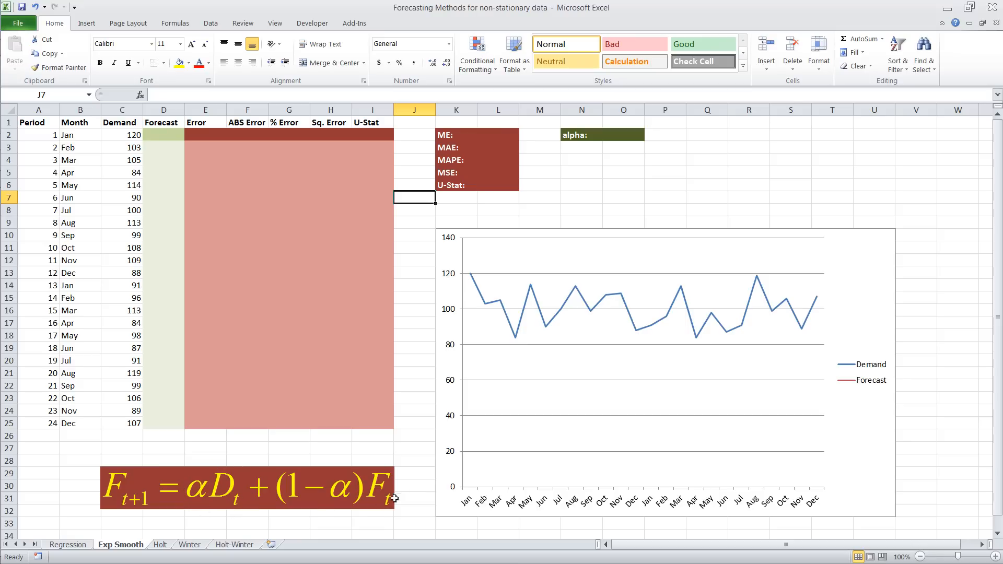
mouse_move(374, 509)
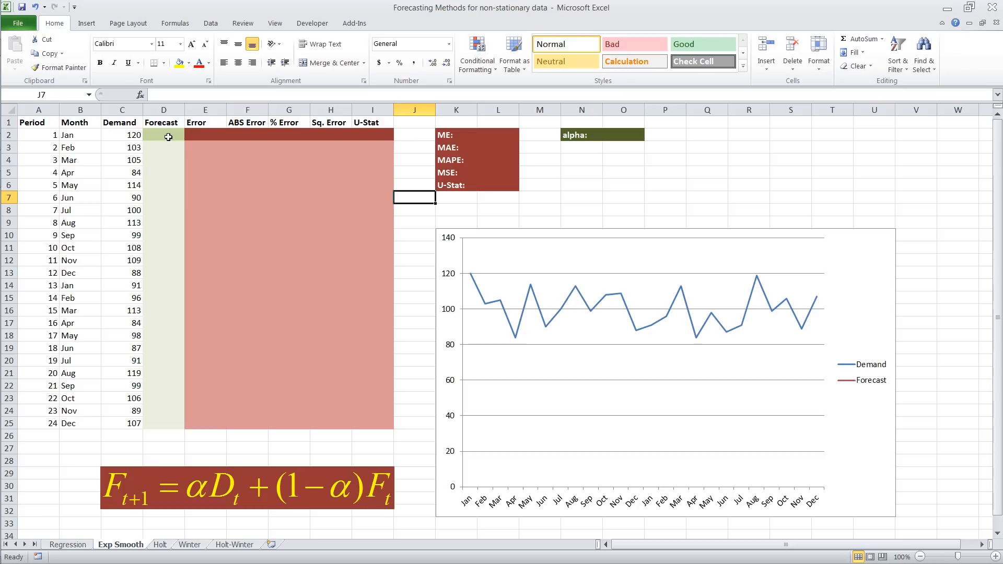
- Enter a starting January forecast of 100 in D2
left_click(165, 135)
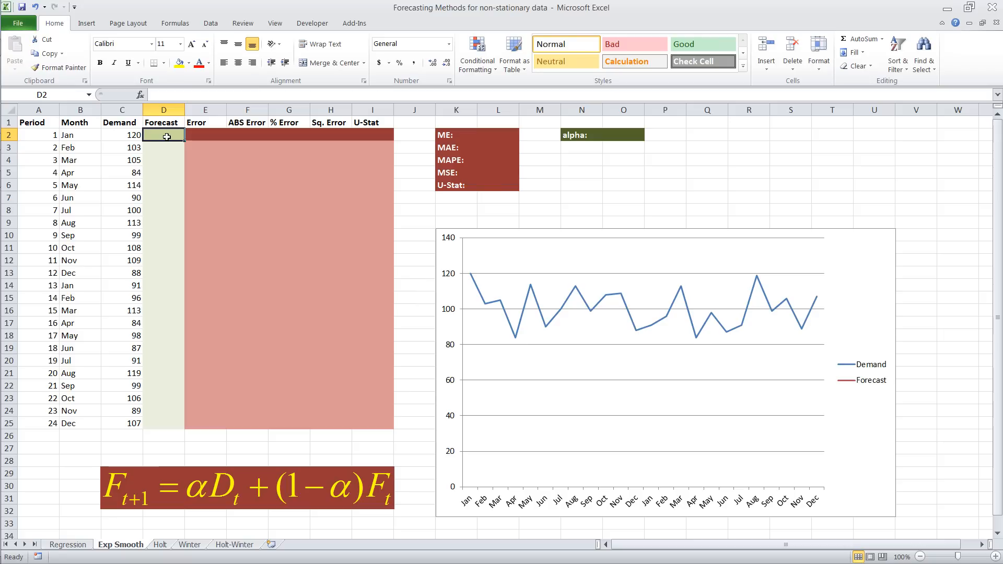
mouse_move(486, 283)
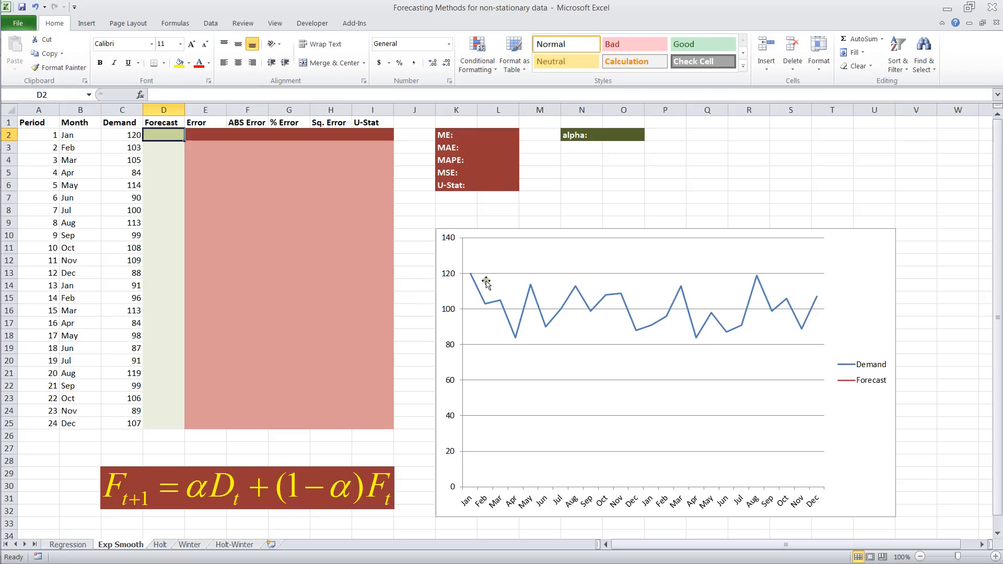
mouse_move(800, 314)
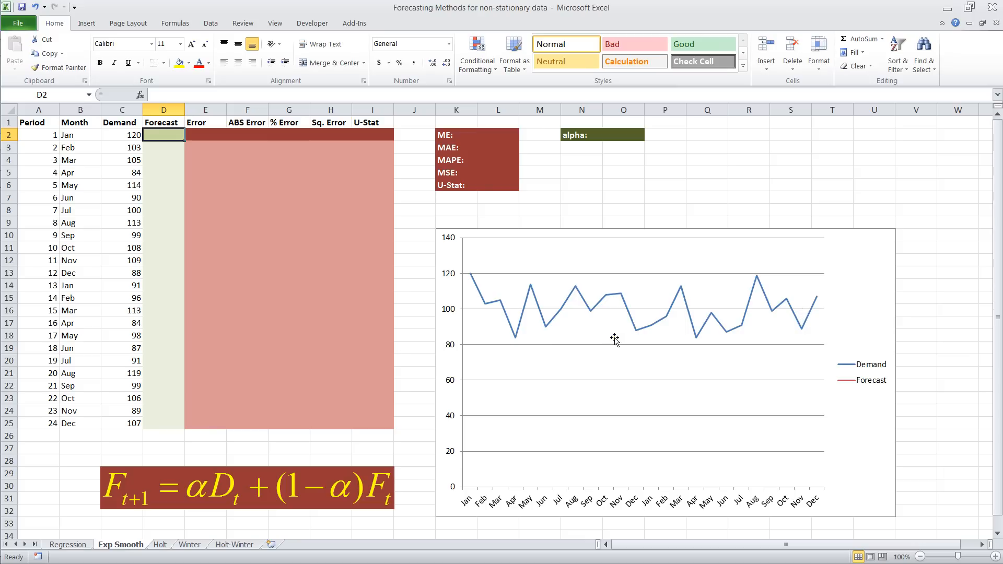
mouse_move(222, 186)
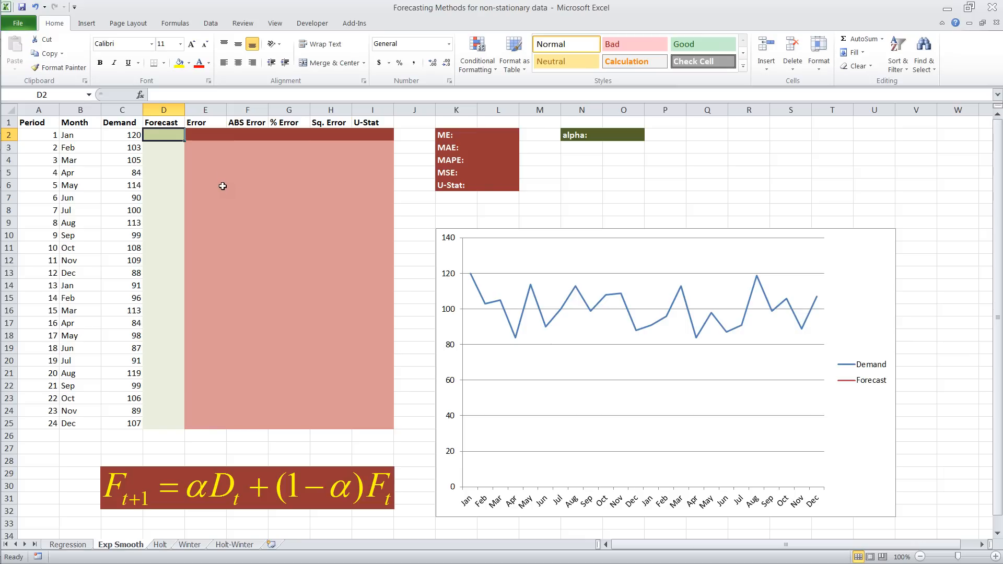
type("100")
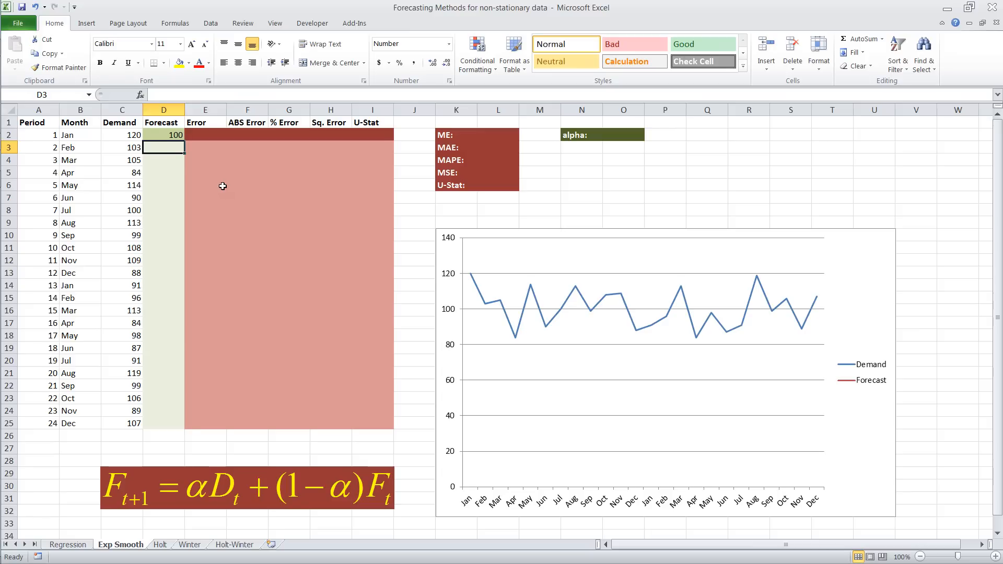
mouse_move(617, 138)
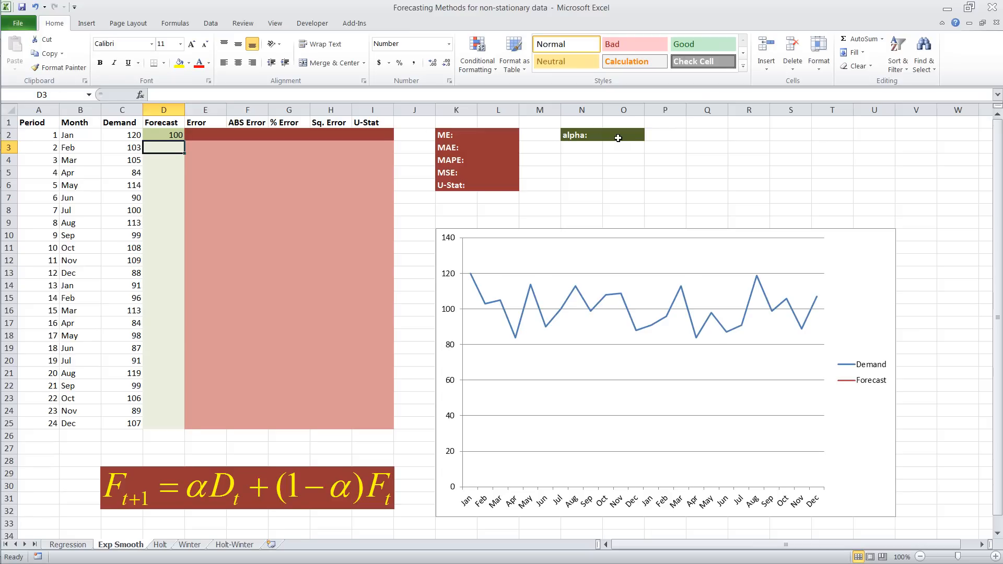
- Enter alpha 0.300 in O2, then move to the February forecast cell
left_click(623, 135)
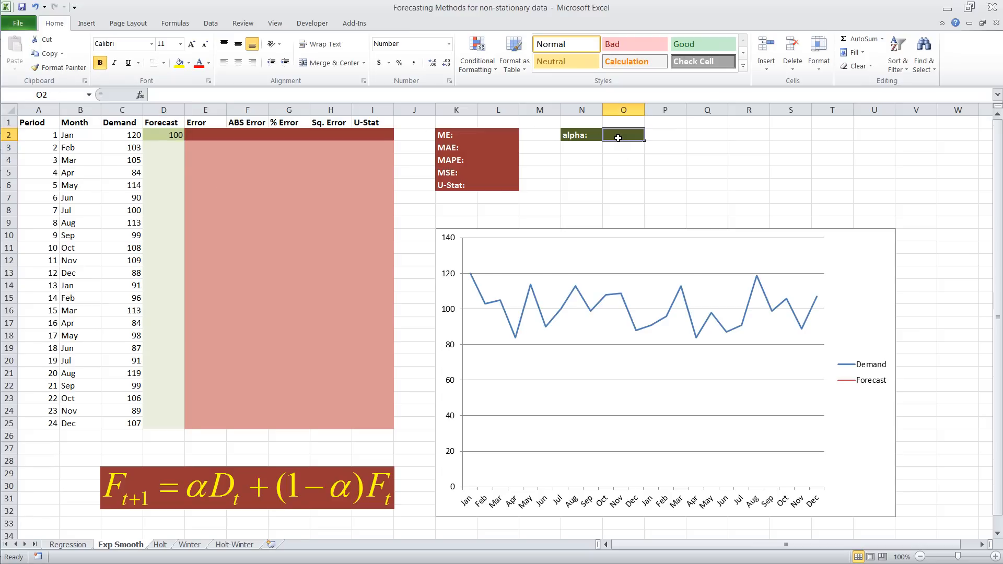
type("0.300")
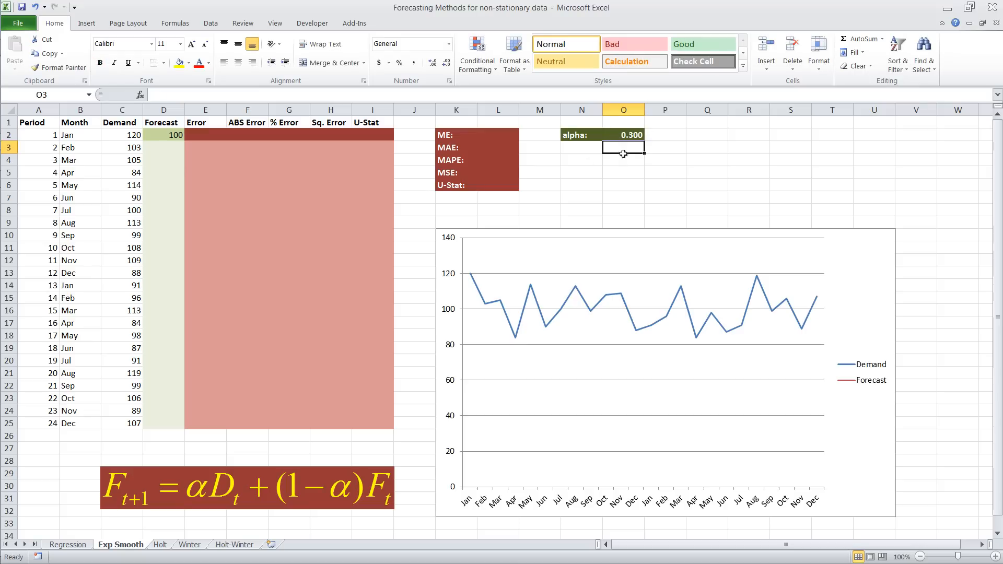
left_click(163, 147)
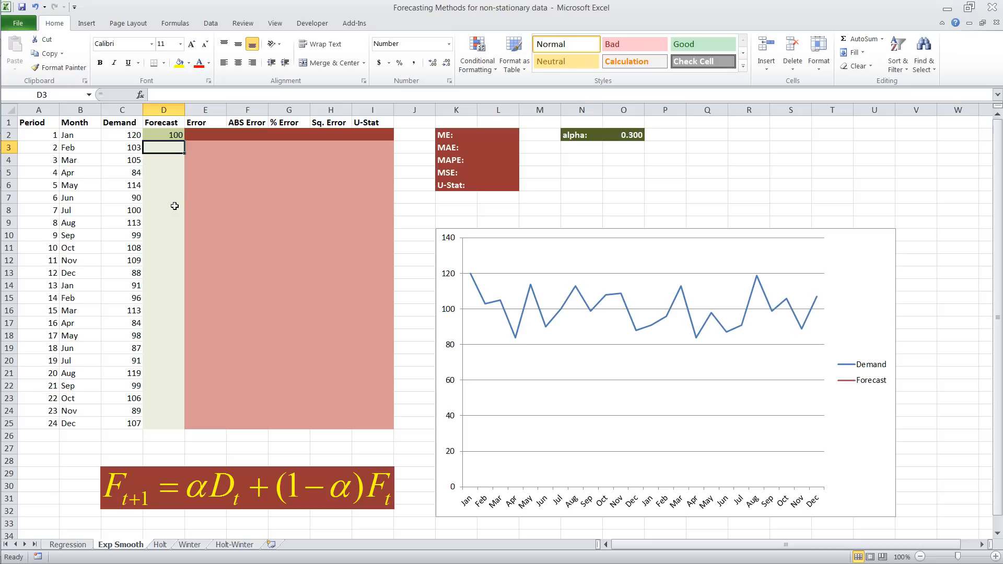
- Build the smoothing formula =$O$2*C2+(1-$O$2)*D2 in D3, giving a February forecast of 106
type("=")
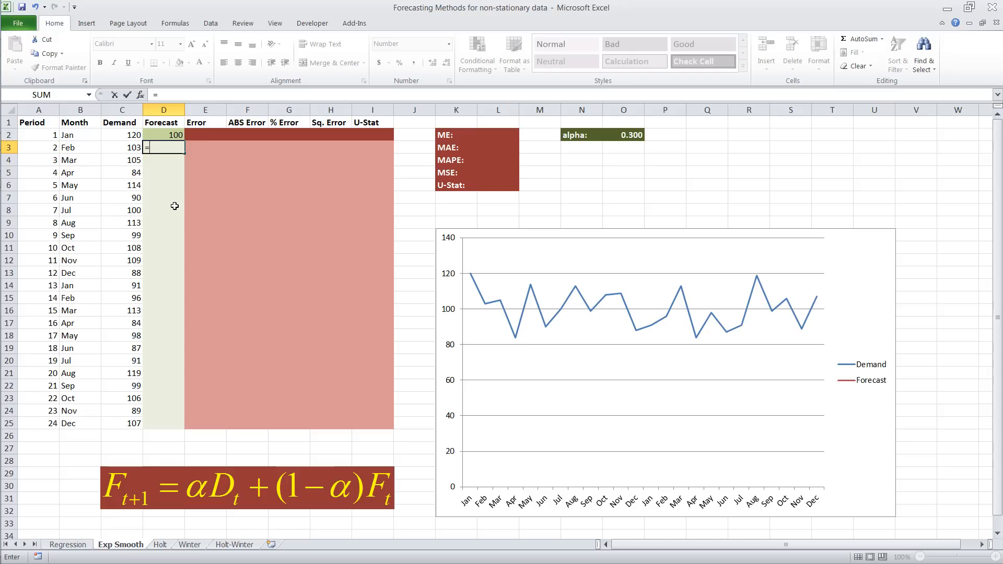
mouse_move(626, 135)
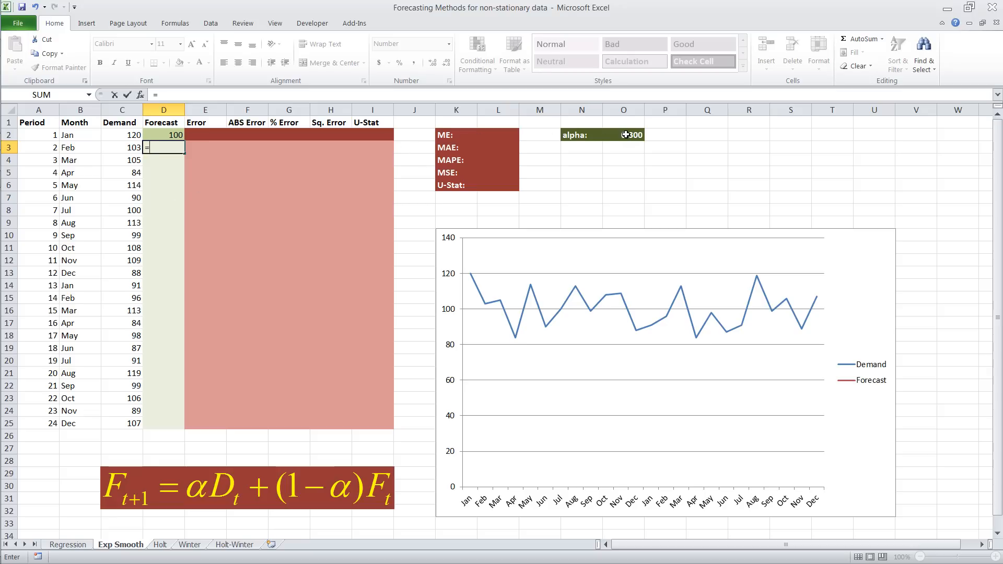
left_click(623, 135)
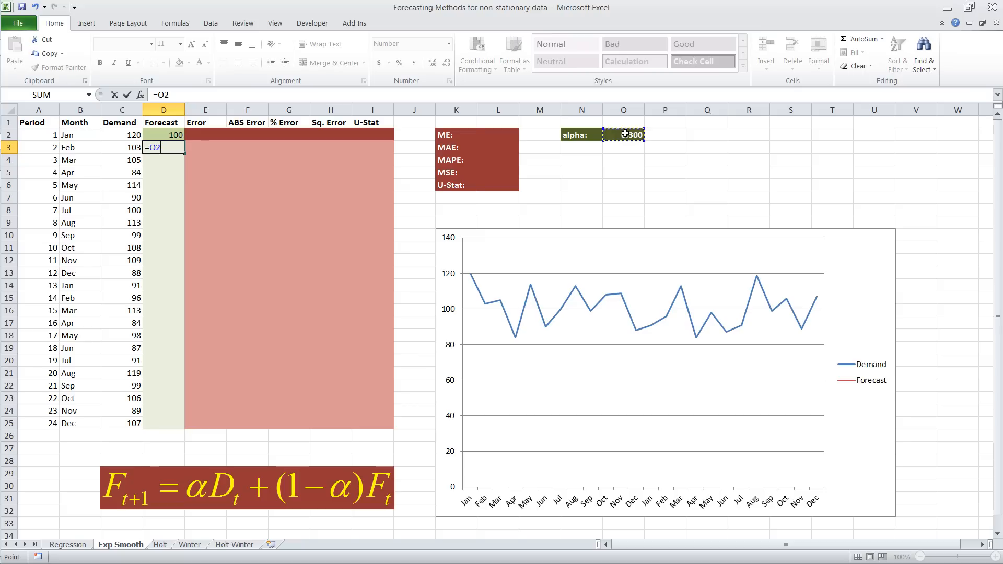
key("f4")
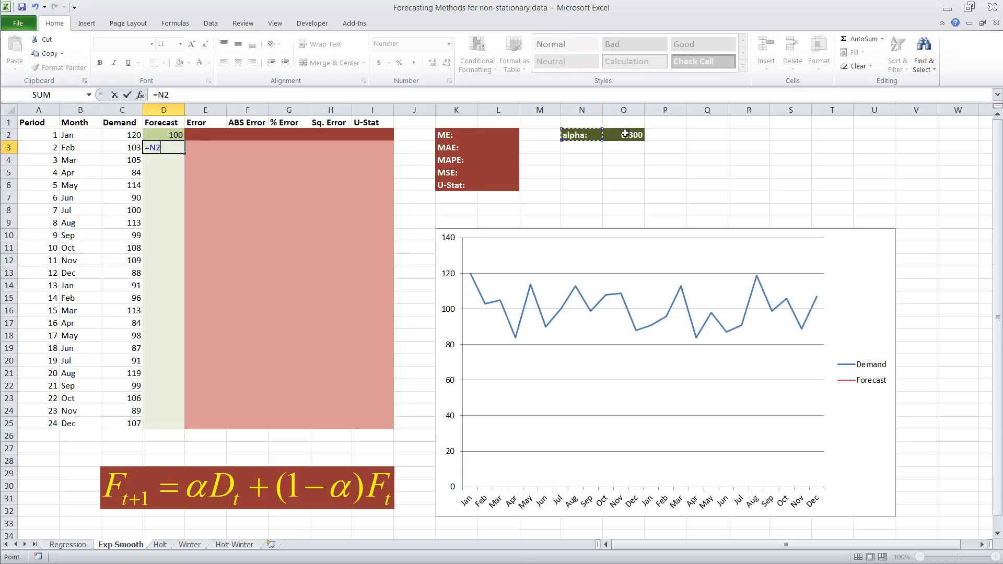
left_click(622, 134)
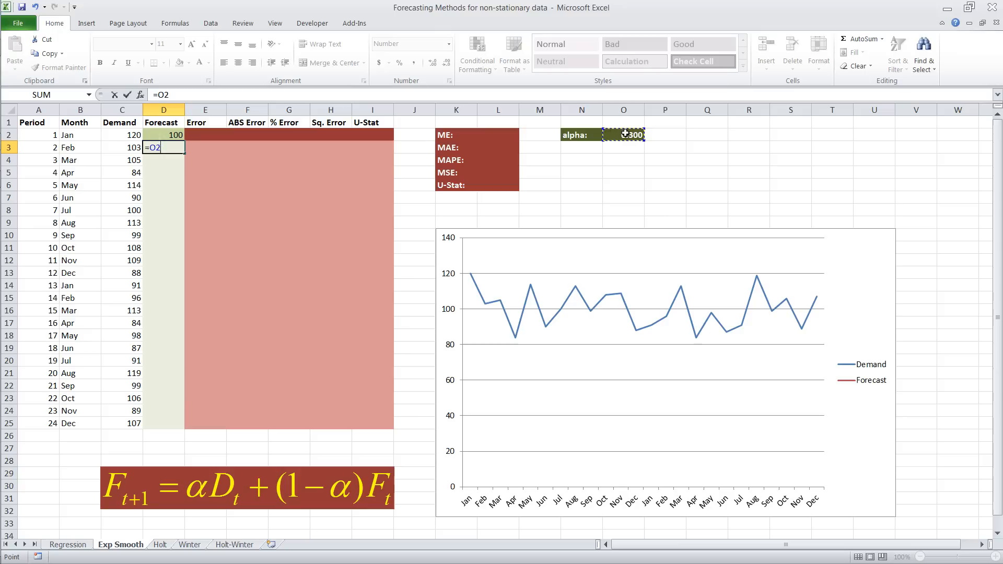
key("f4")
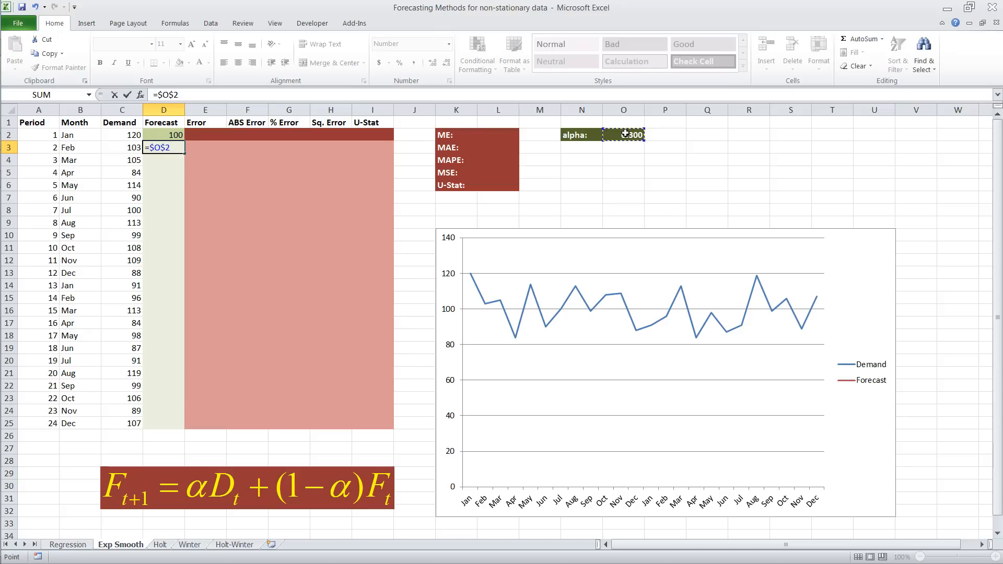
type("*")
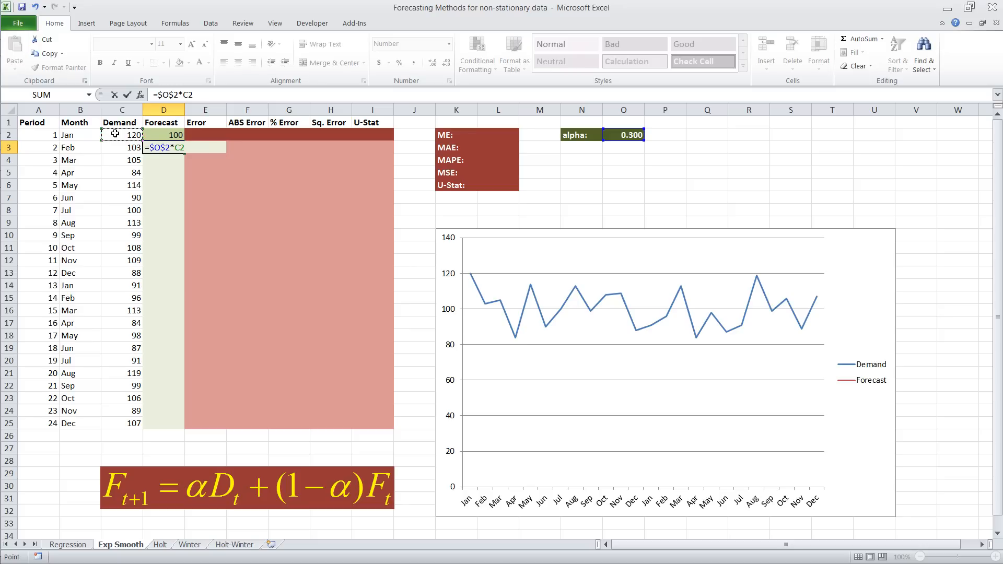
type("+")
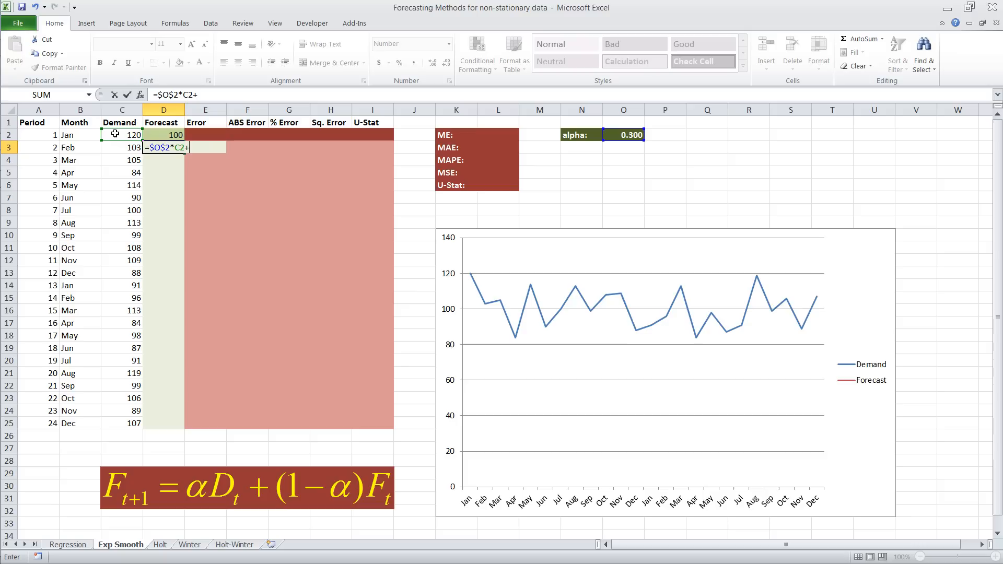
type("(1-")
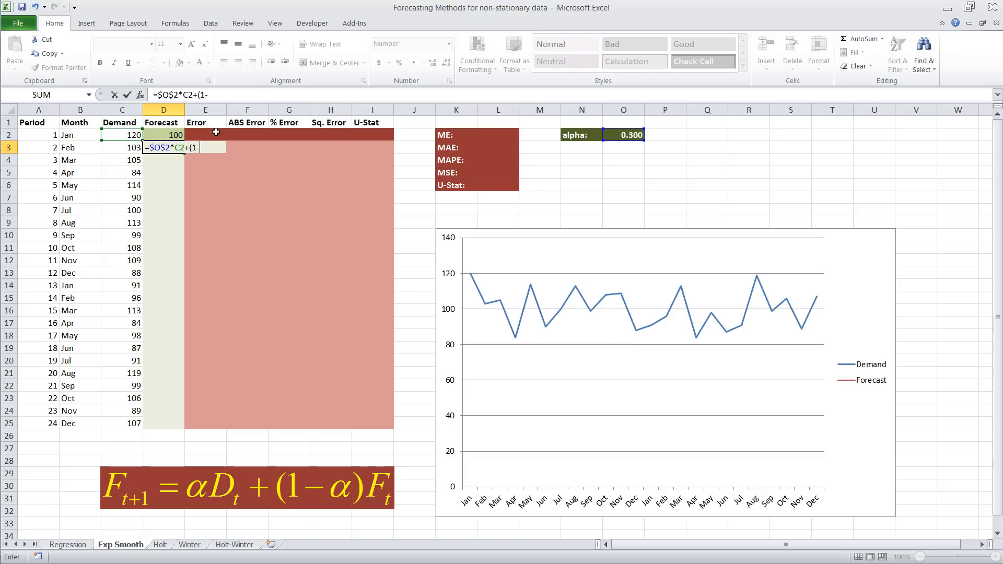
left_click(623, 135)
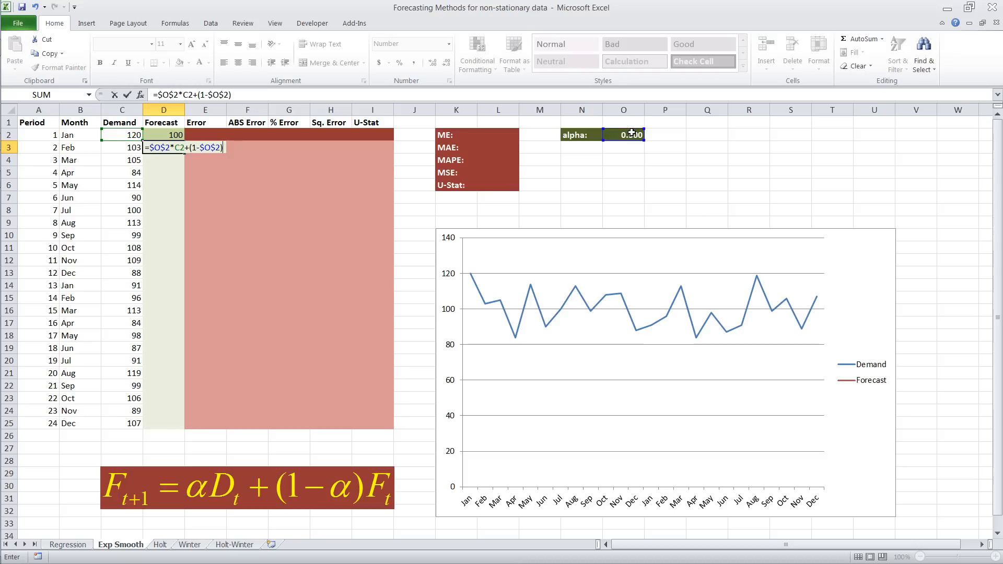
type("*")
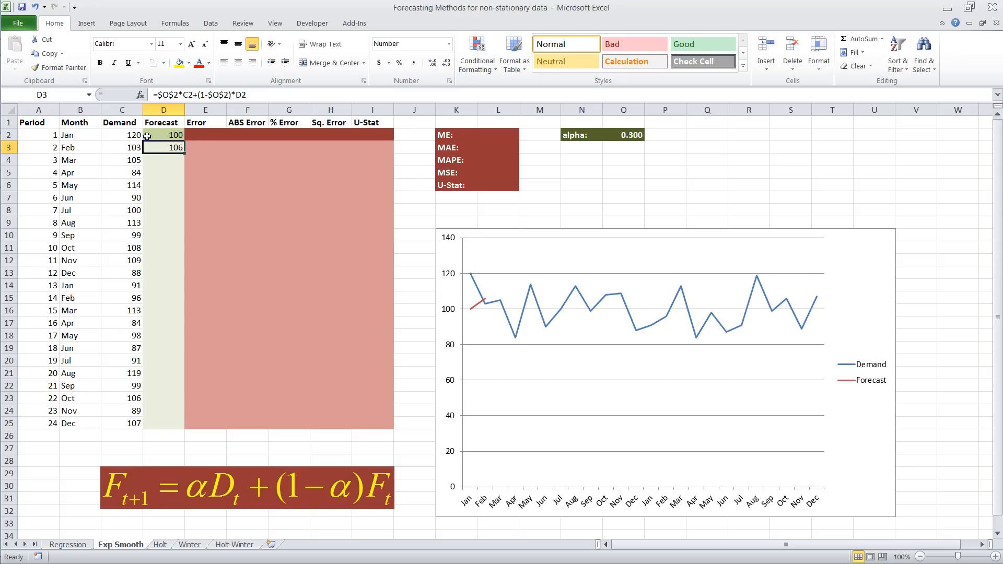
- Wrap the D3 forecast formula in ROUND(…,0) so it shows a whole-number 106
double_click(163, 147)
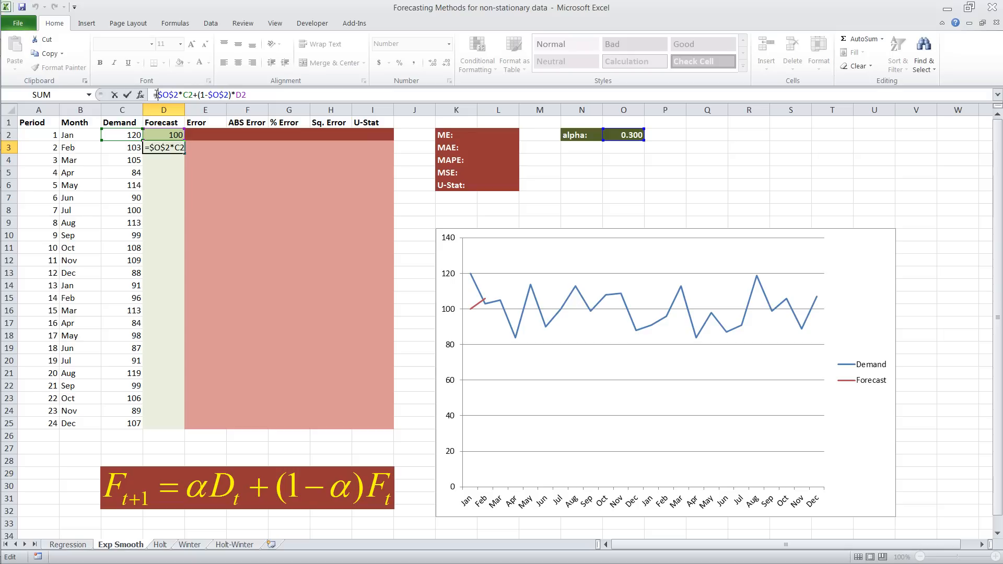
type("round(")
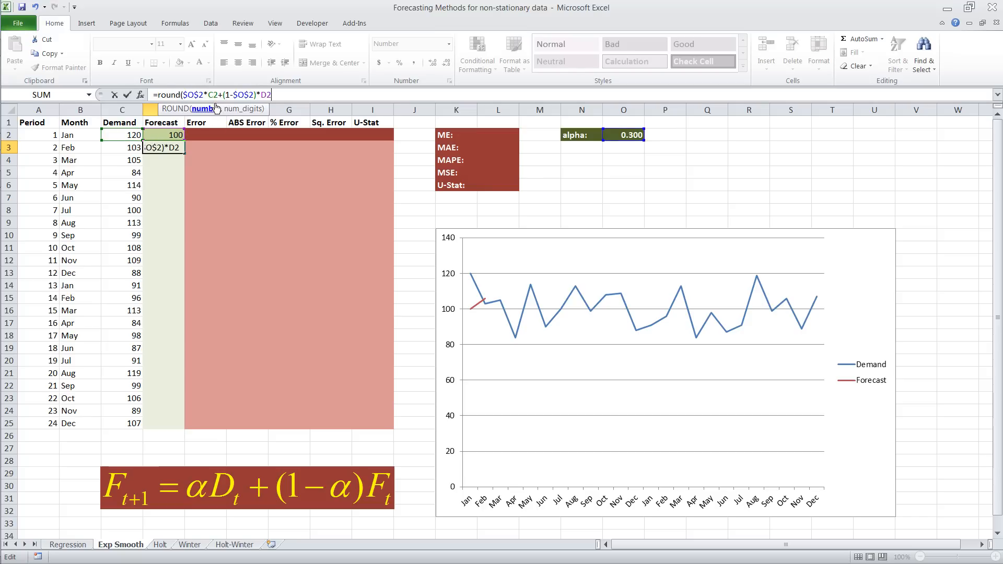
type(",")
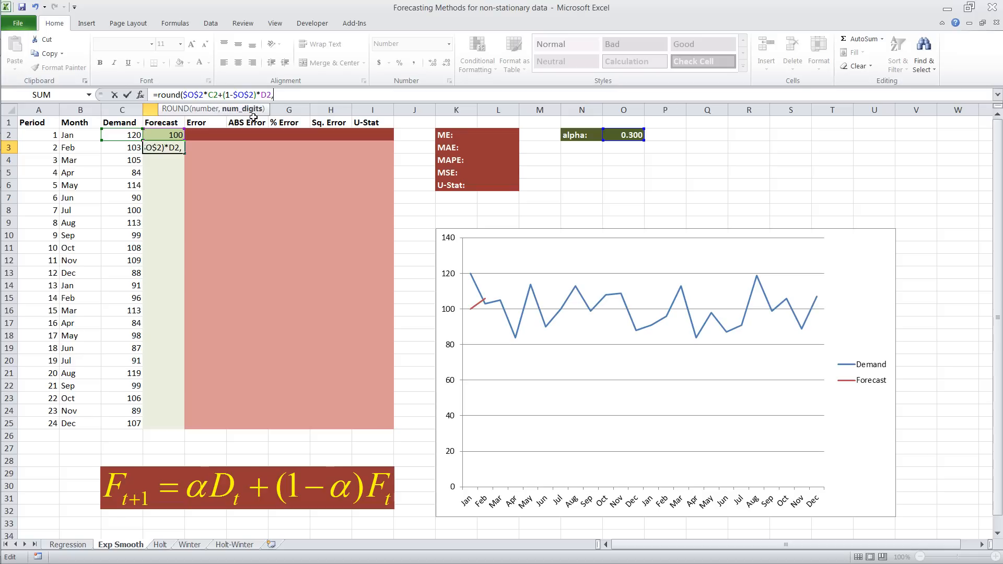
type("0")
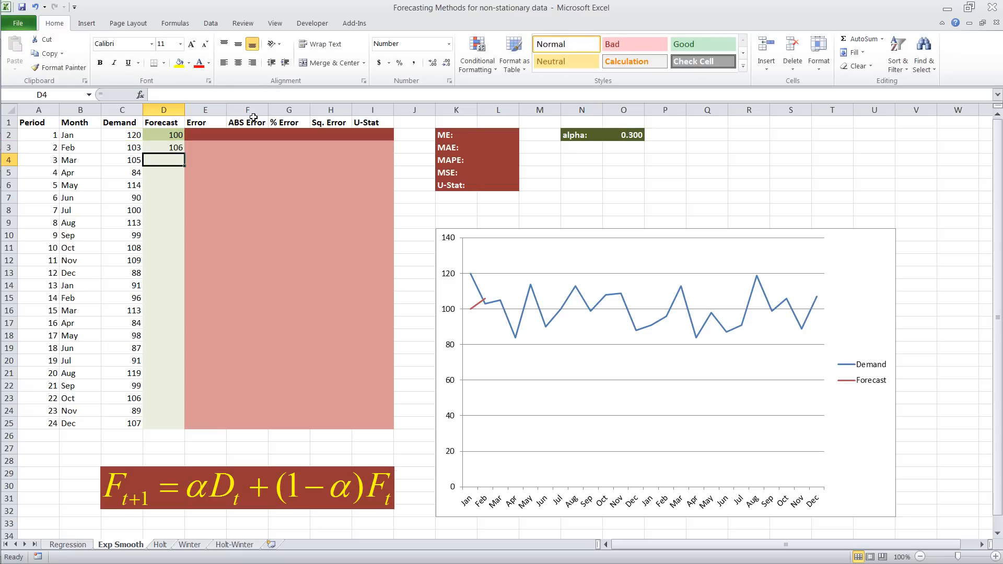
- Fill the rounded forecast formula from D3 down to D25 (December)
left_click(163, 147)
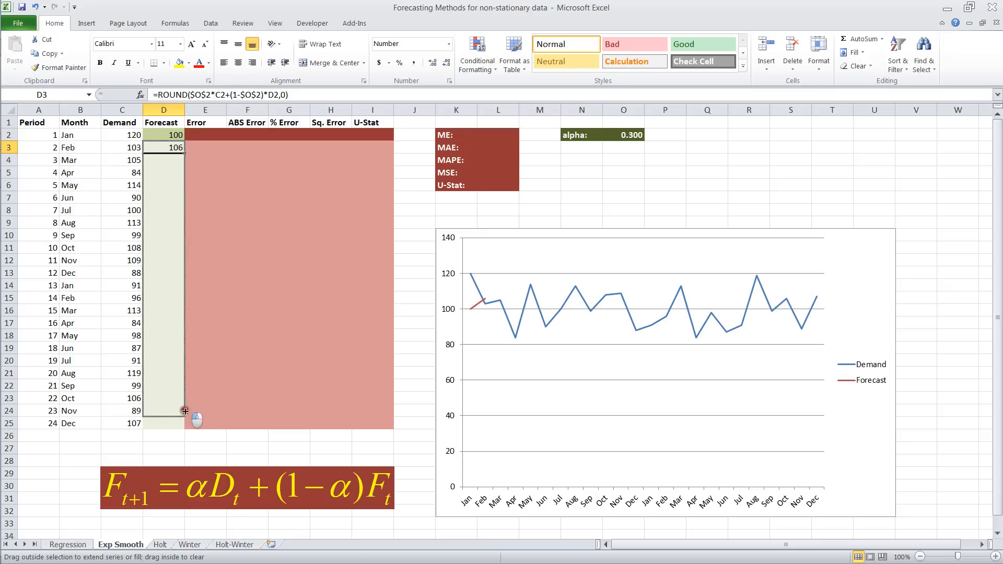
left_click_drag(163, 148, 163, 423)
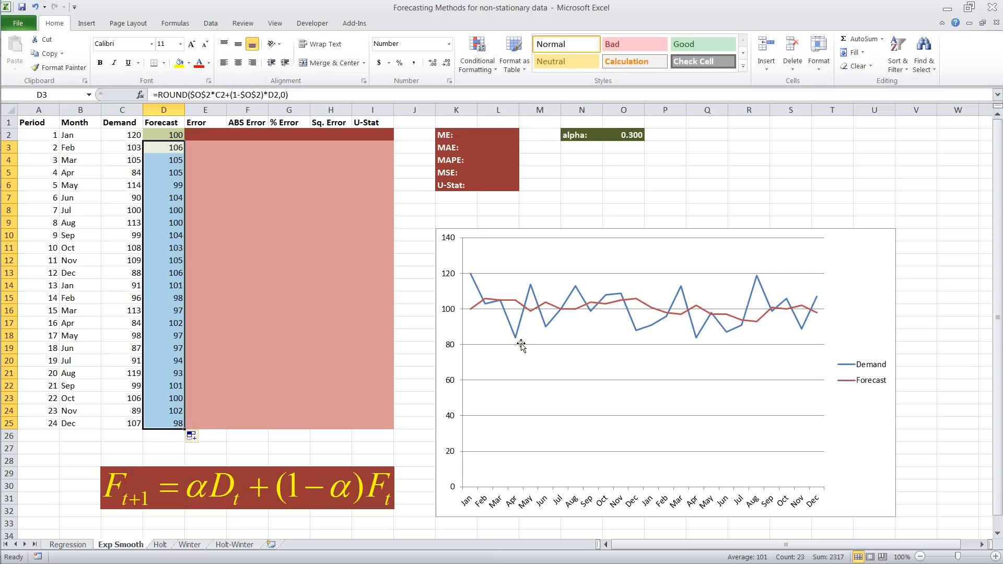
mouse_move(686, 328)
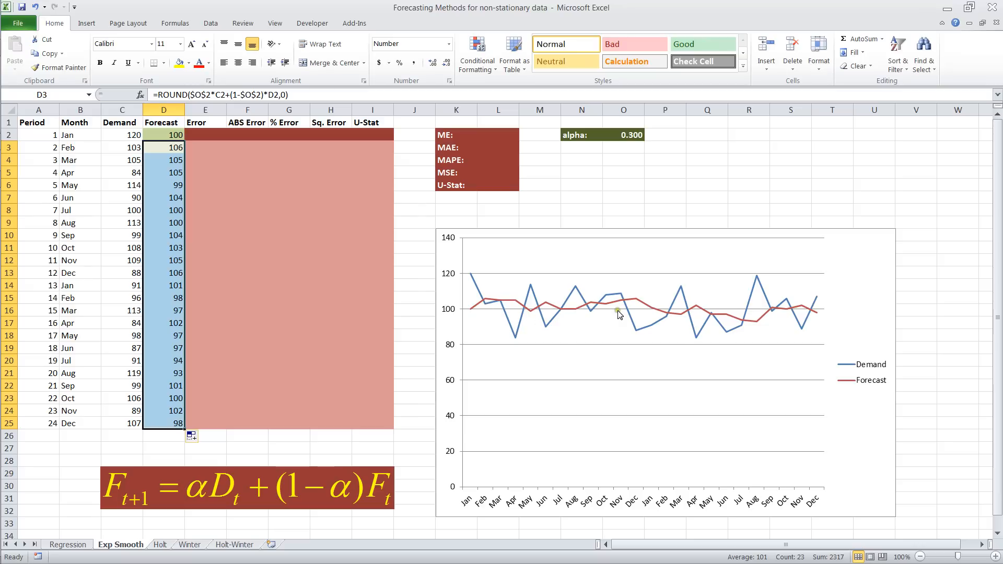
mouse_move(634, 324)
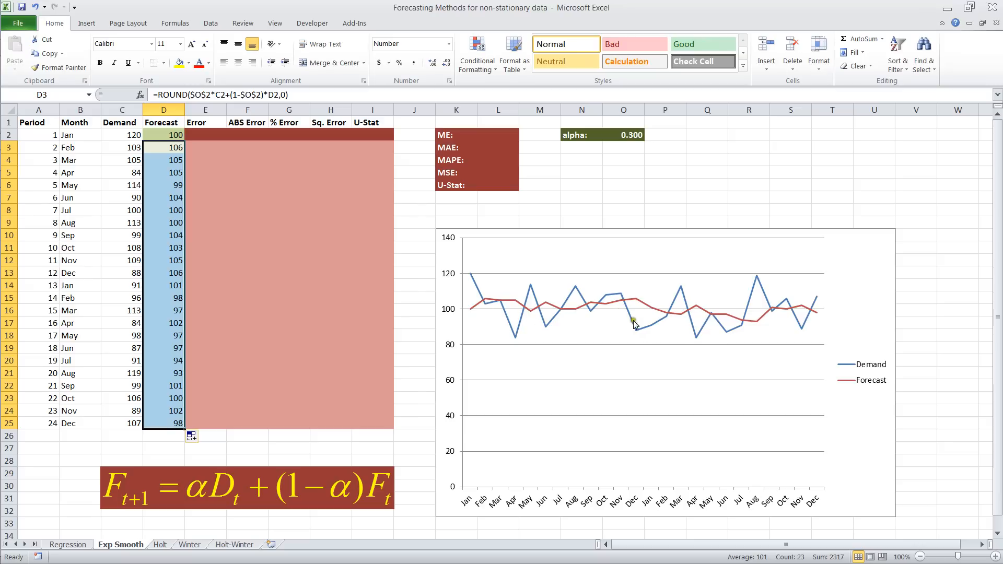
mouse_move(823, 322)
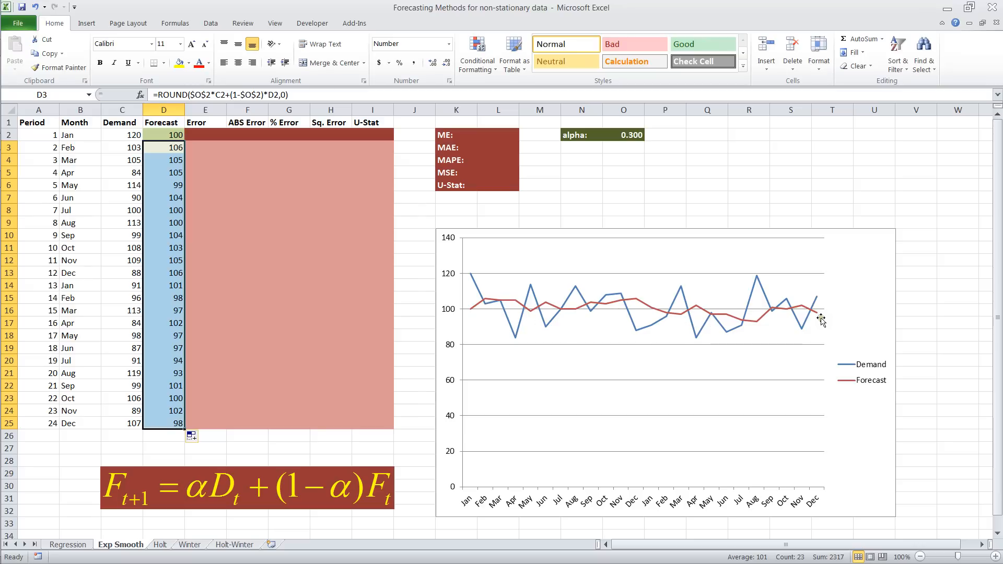
mouse_move(621, 320)
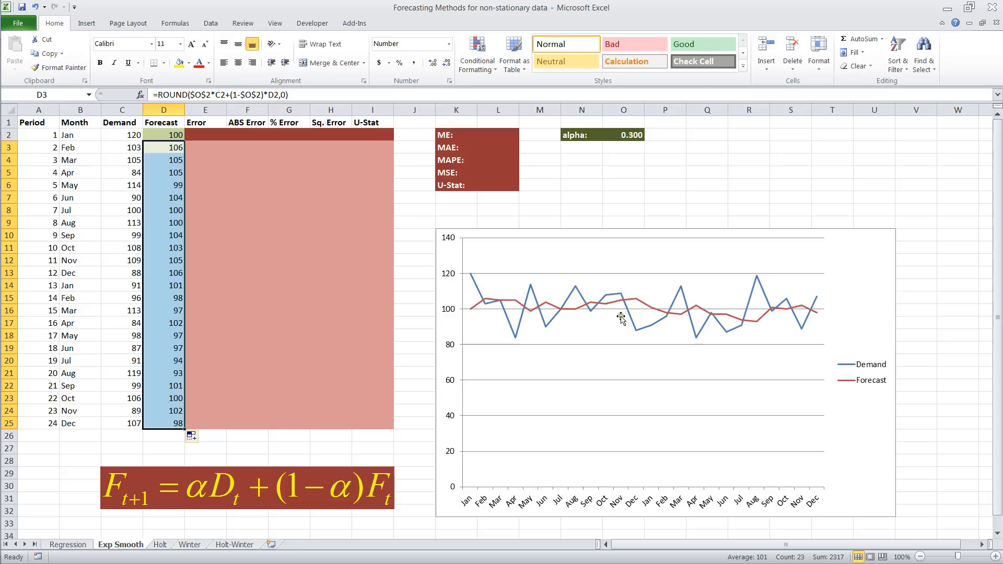
mouse_move(641, 165)
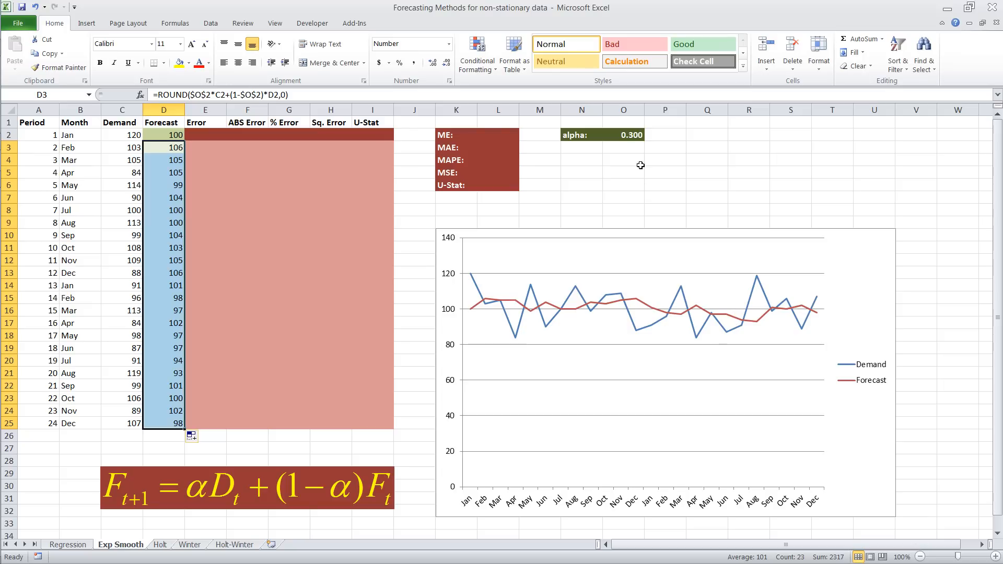
- Try alpha values 0.4 and 0.5, then settle alpha at 0.100
left_click(623, 134)
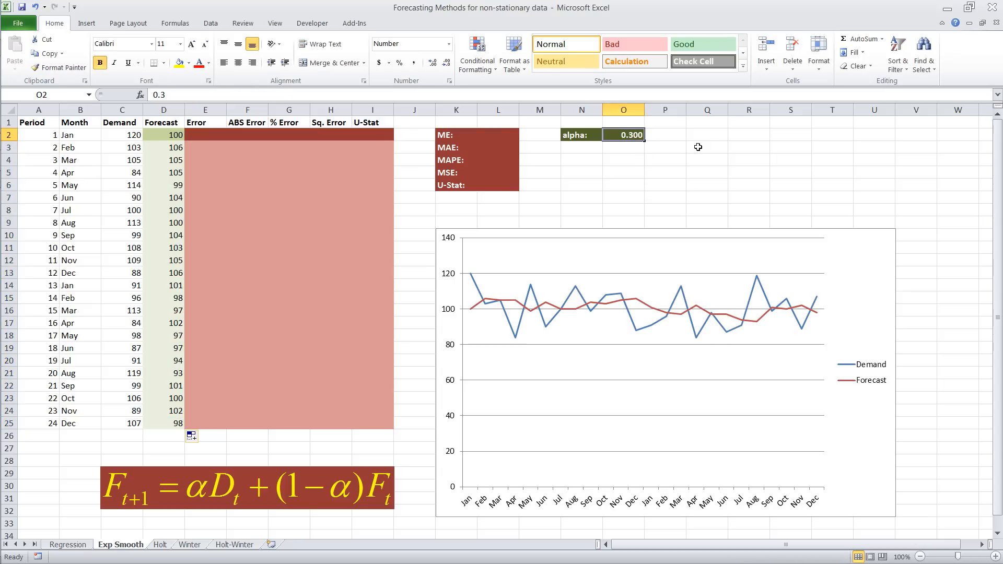
type(".4")
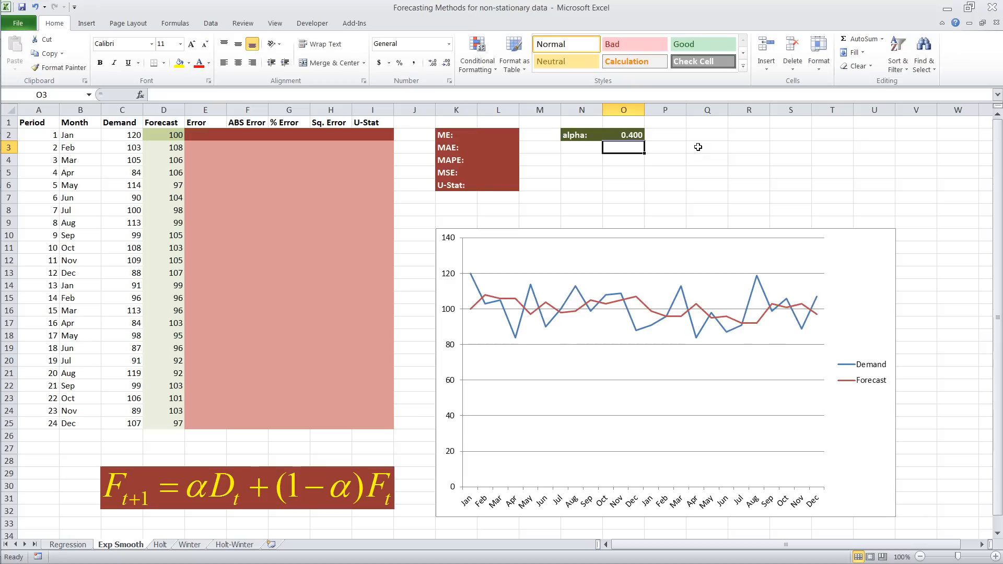
left_click(624, 135)
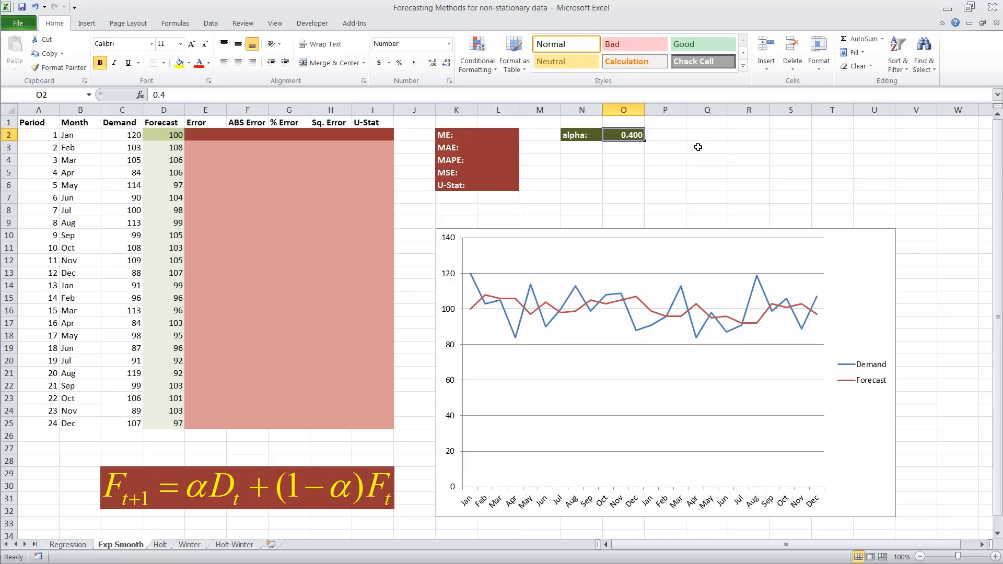
type("0.5")
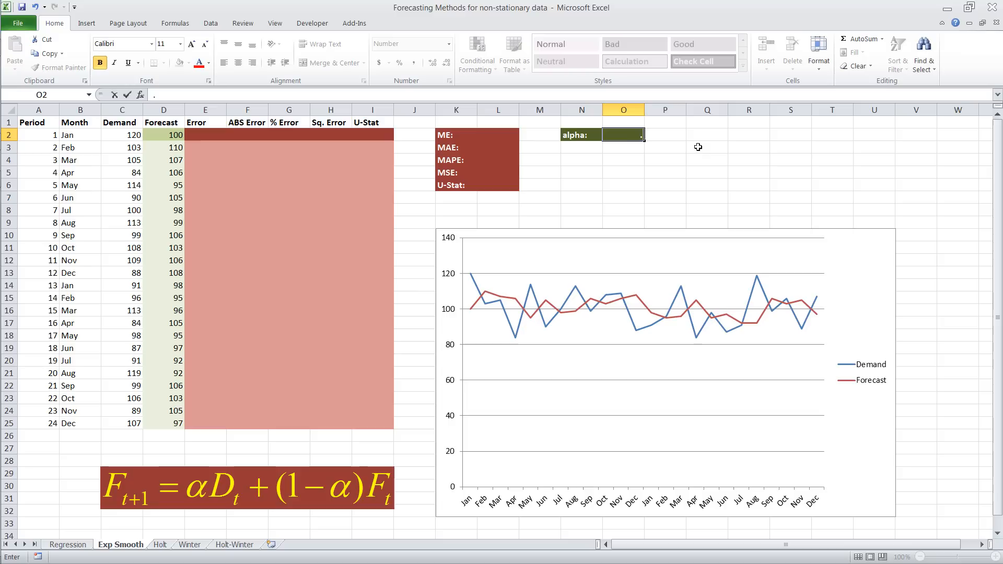
type("0.100")
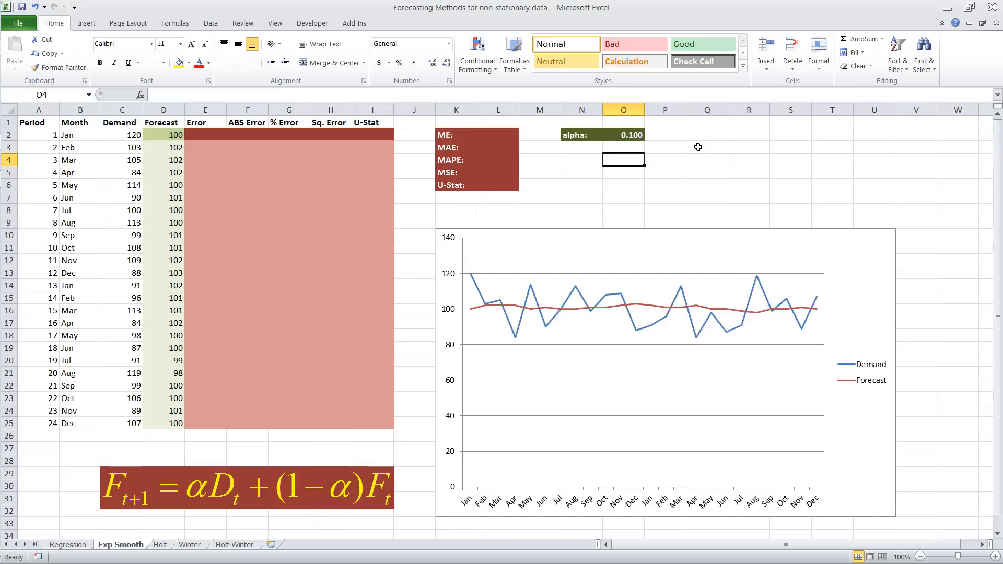
- Start the February error formula in E3 with an equals sign
left_click(205, 147)
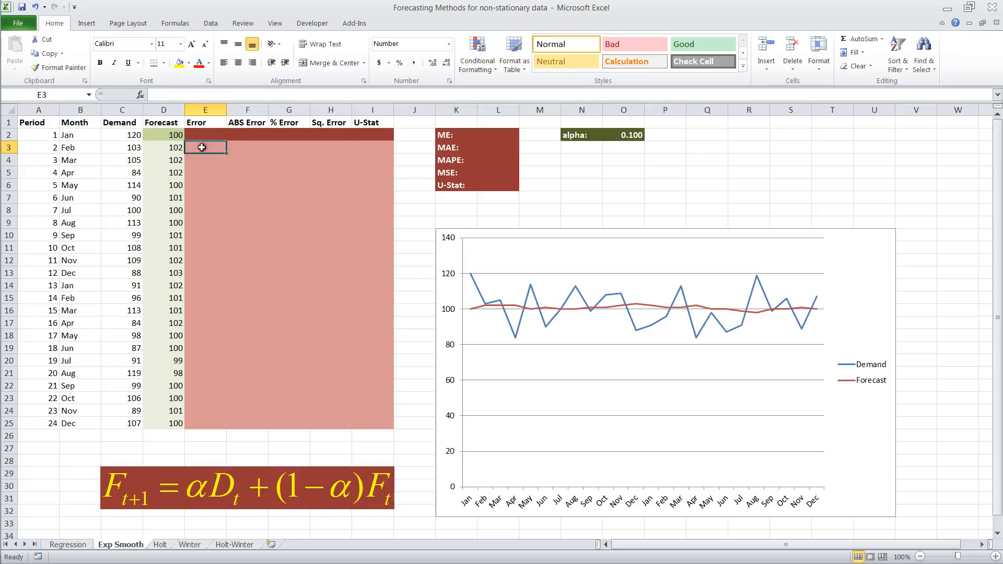
mouse_move(246, 214)
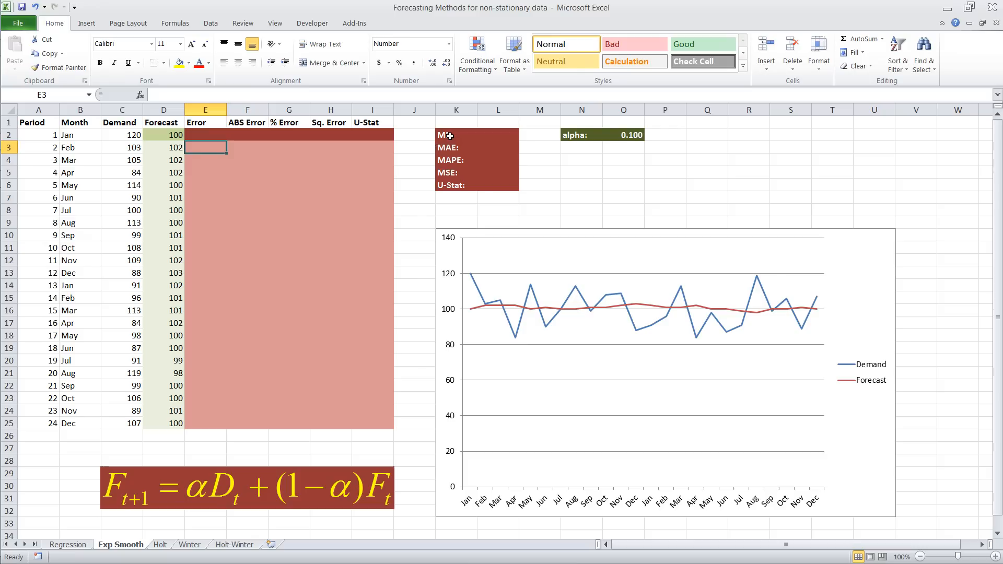
mouse_move(458, 186)
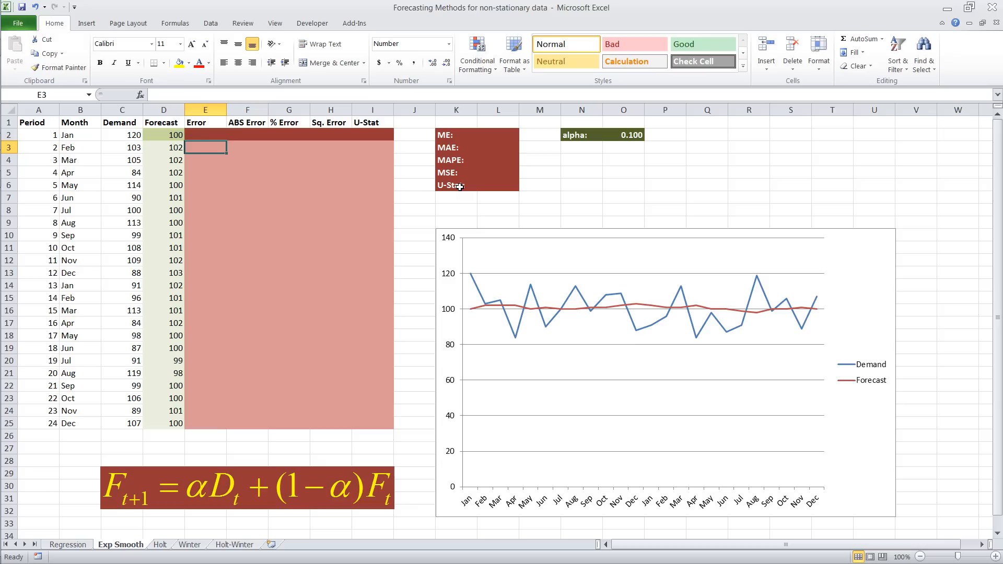
type("=")
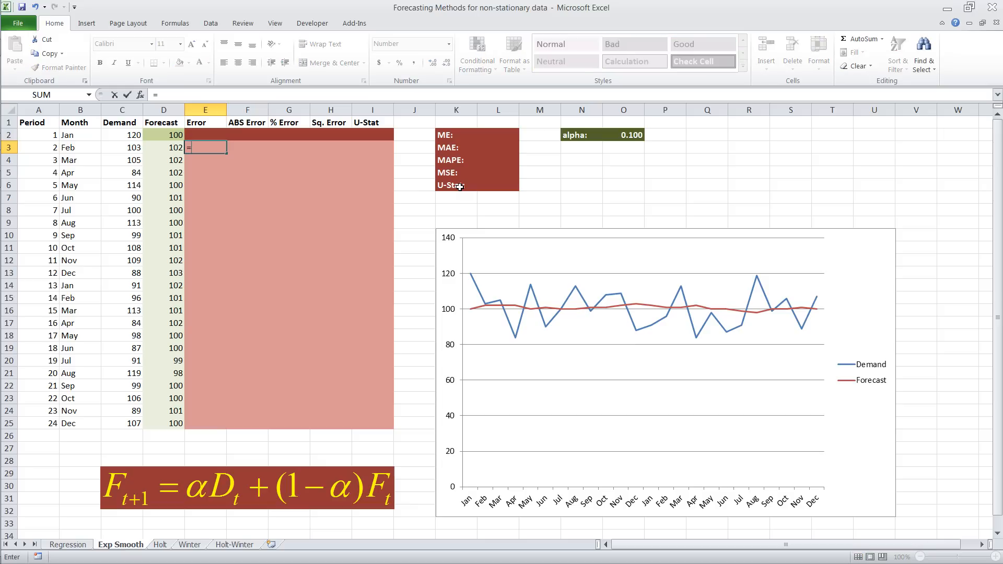
- Enter February's Error (C3-D3), ABS Error, % Error (F3/C3) and squared error formulas
left_click(121, 147)
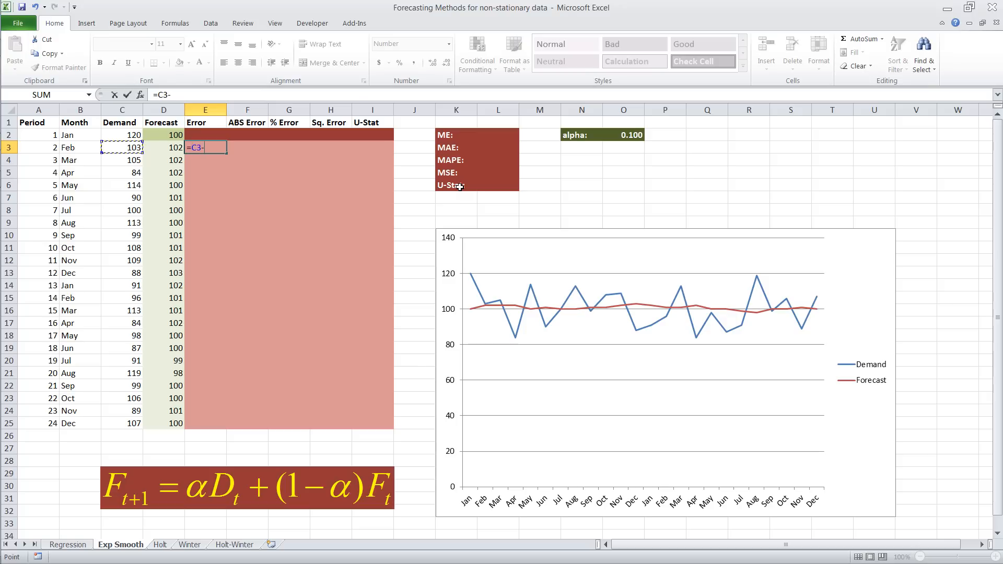
left_click(163, 148)
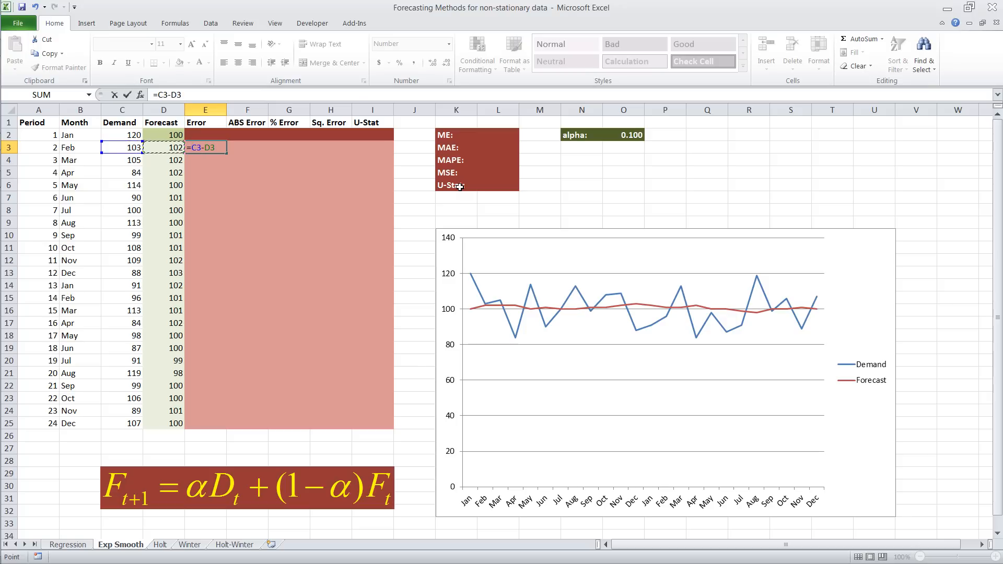
key("Enter")
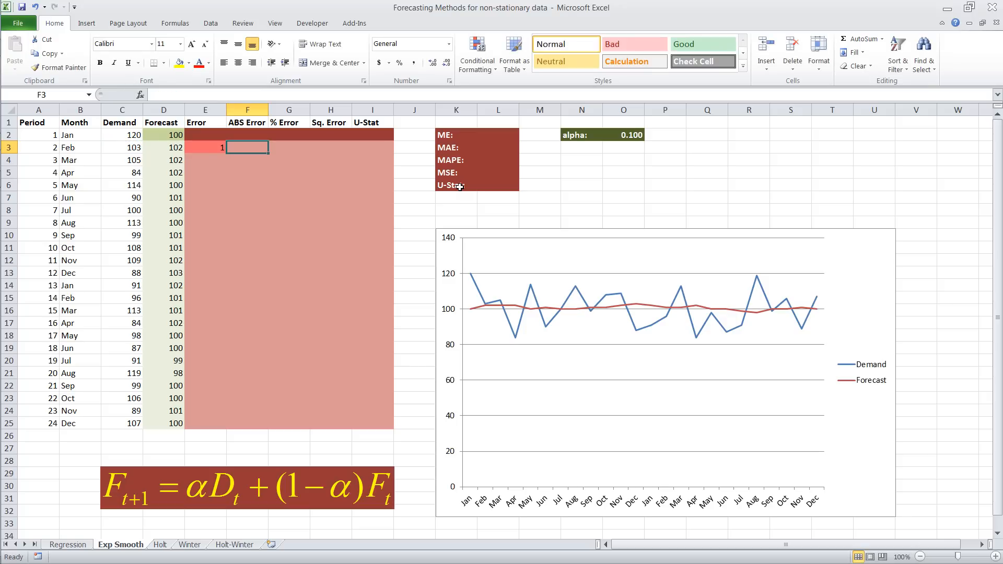
type("=")
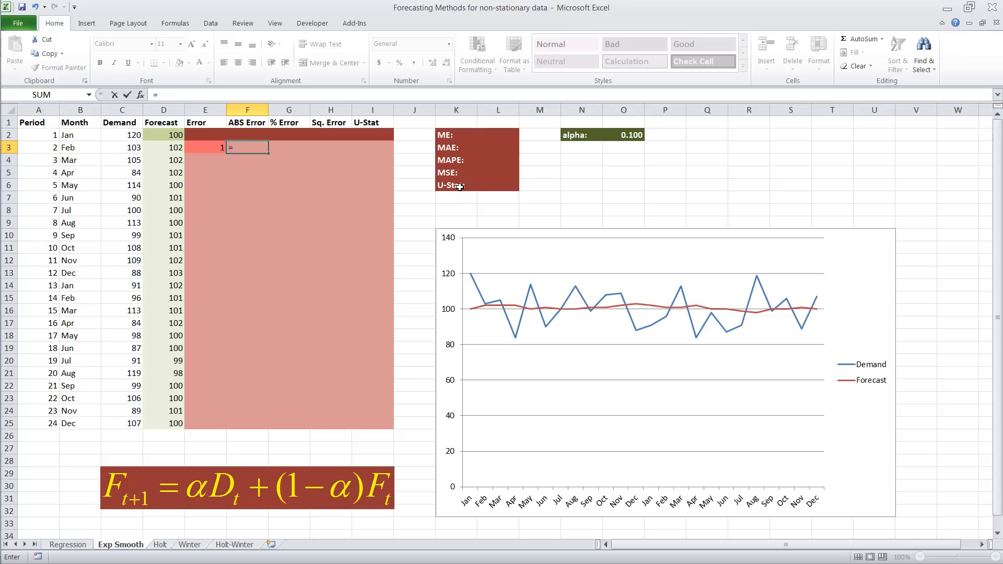
type("abs")
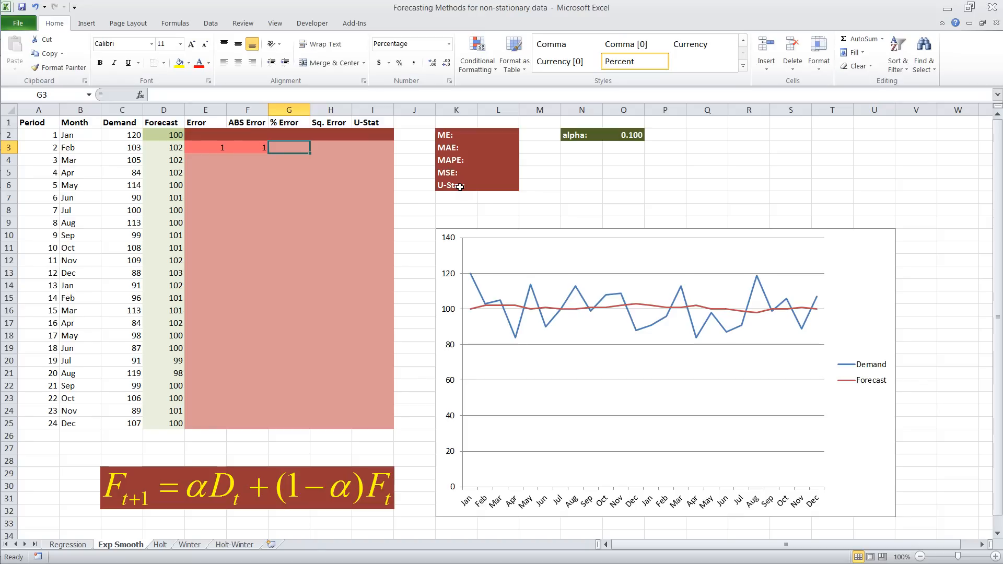
type("=F3")
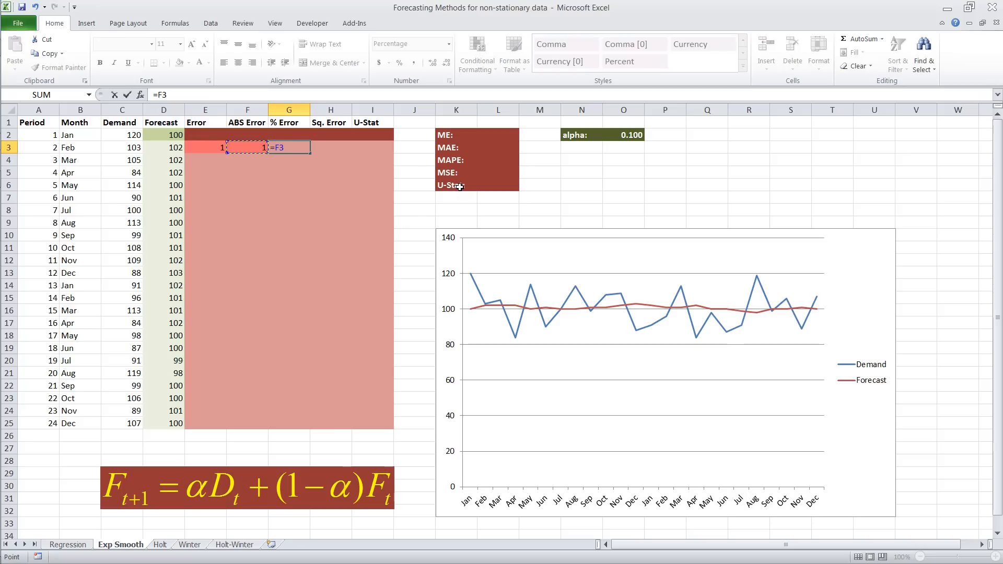
type("/C3")
left_click(332, 148)
type("=E3")
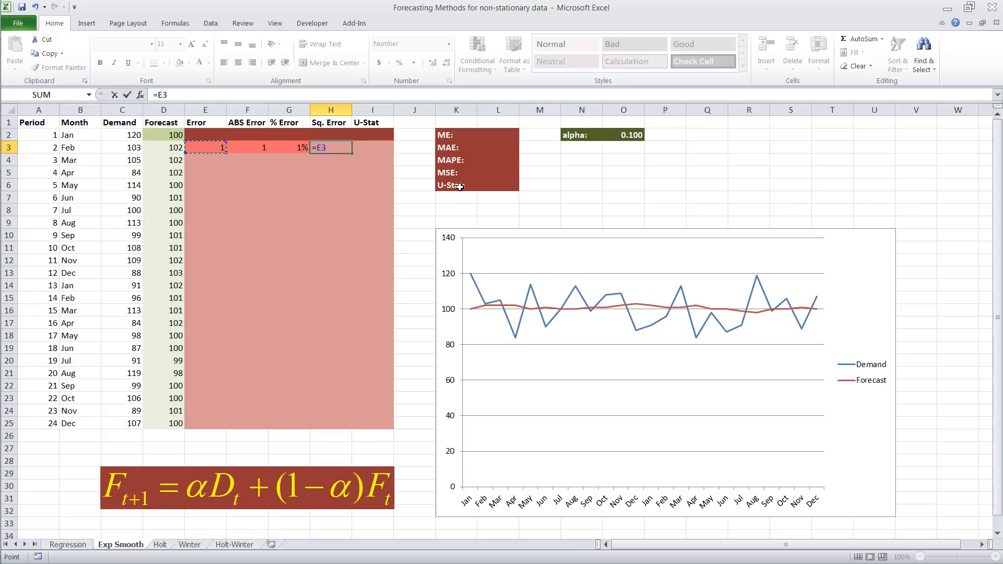
type("^2")
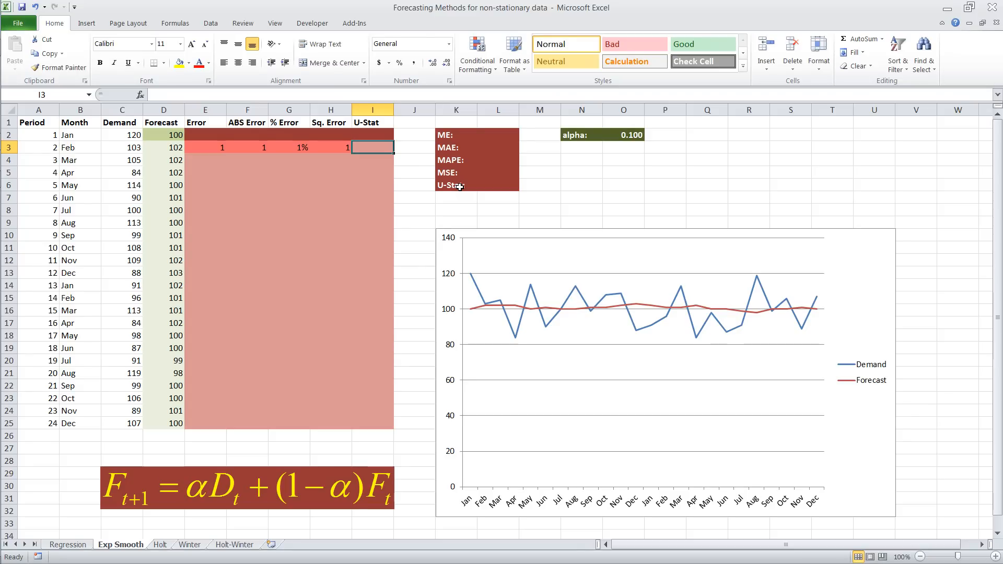
- Enter the U-Stat formula =(C3-C2)^2 in I3, giving 289
type("=(")
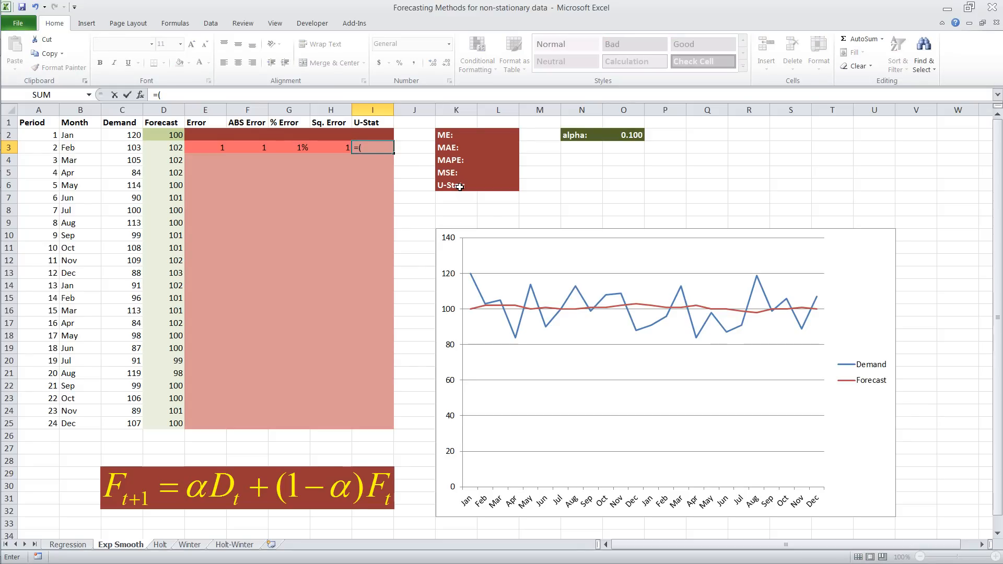
left_click(122, 147)
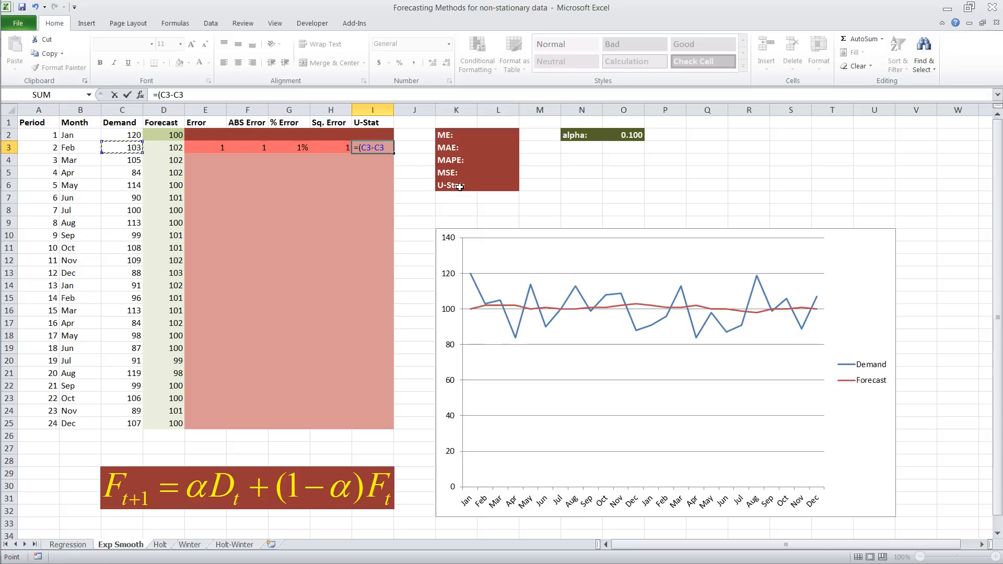
left_click(121, 135)
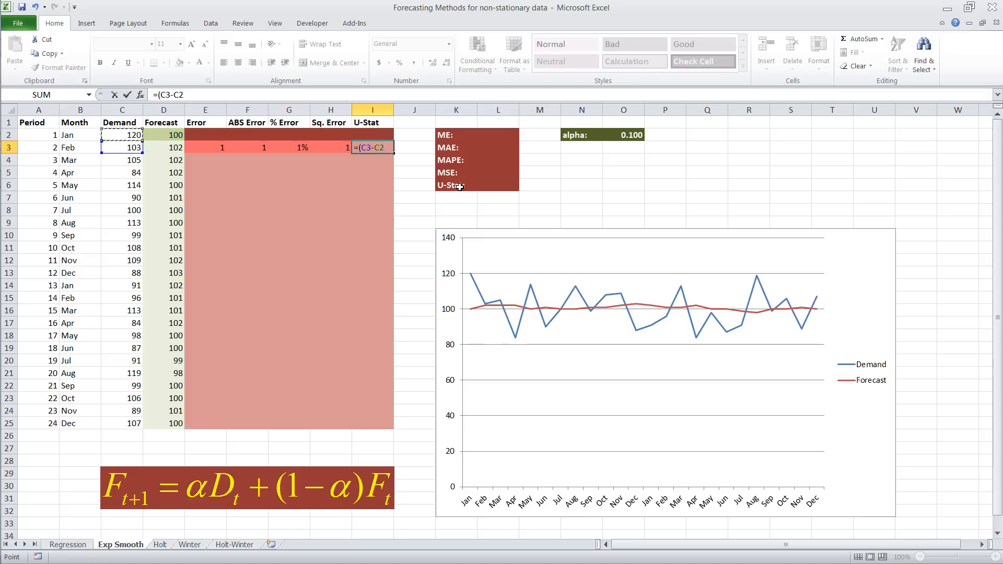
type(")^")
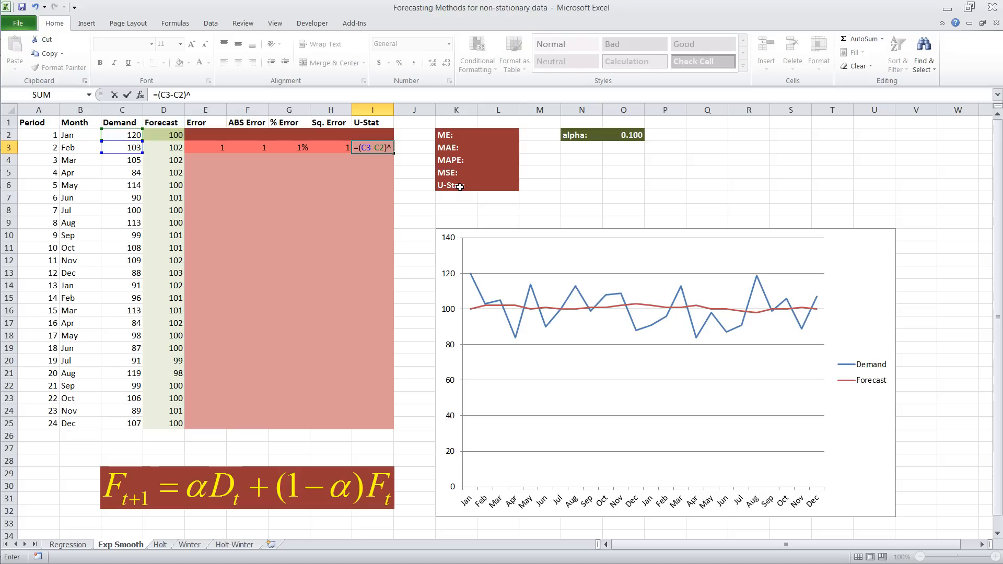
type("289")
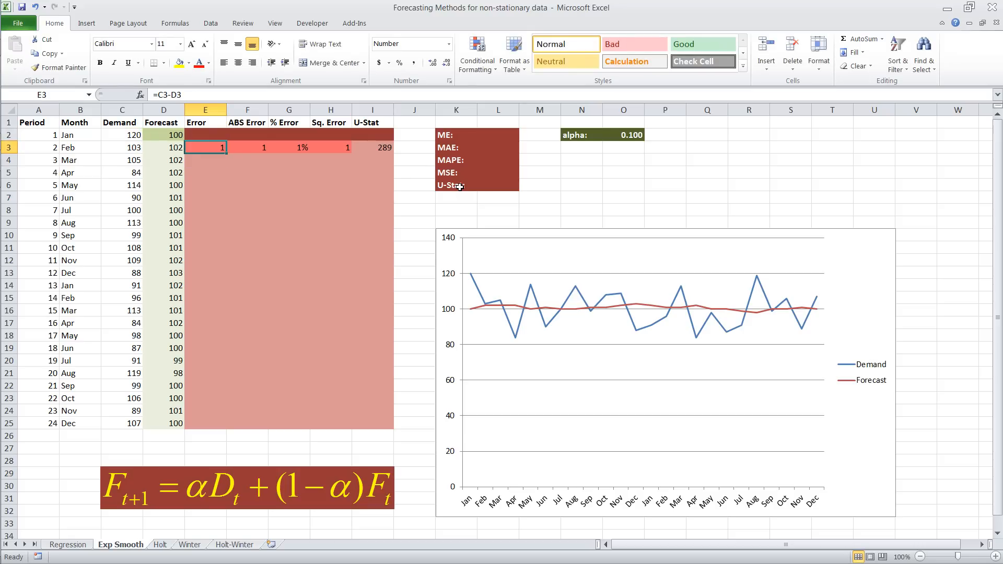
- Fill the E3:I3 error formulas down through row 25 for every month
left_click_drag(204, 147, 385, 147)
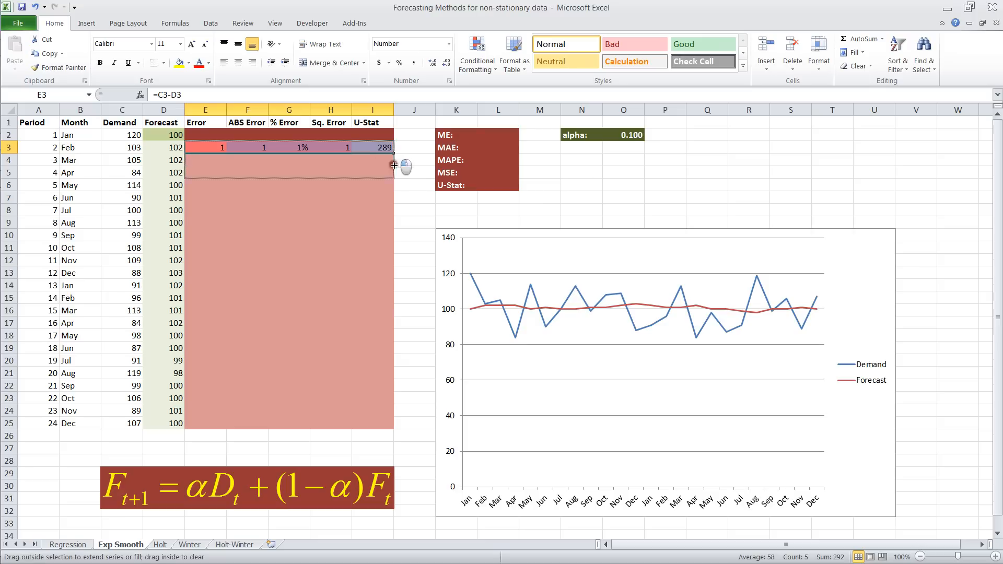
left_click_drag(394, 165, 395, 415)
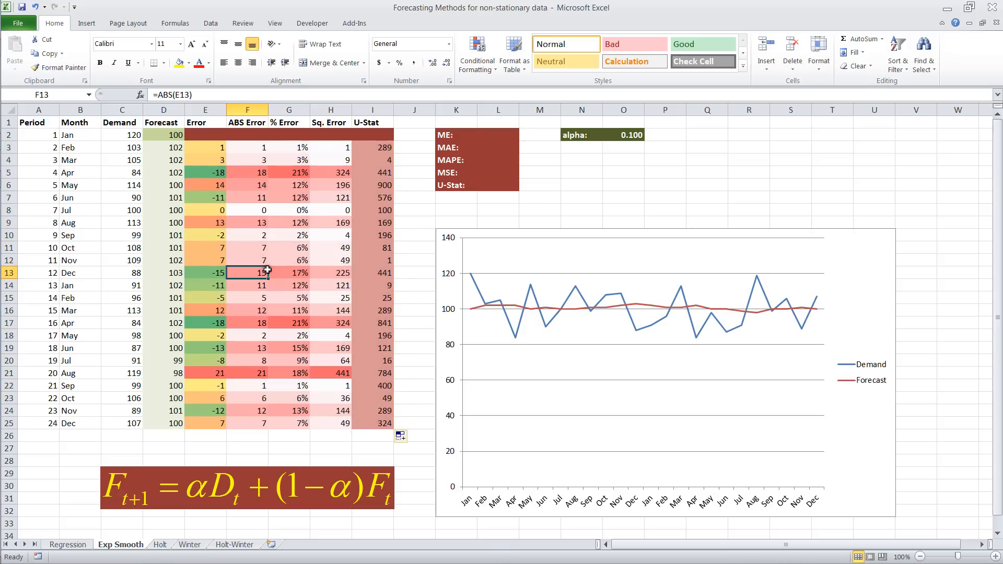
mouse_move(232, 326)
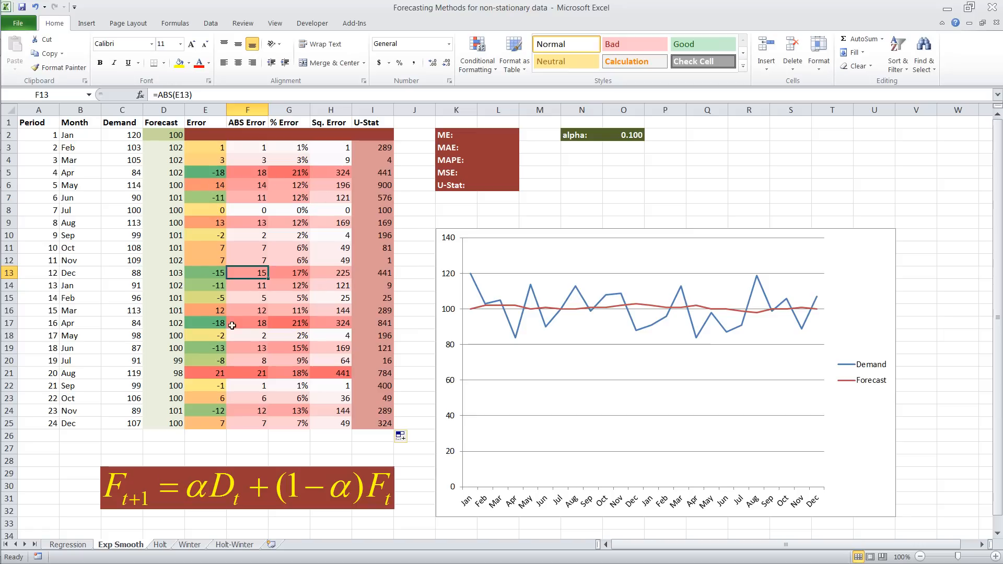
mouse_move(207, 370)
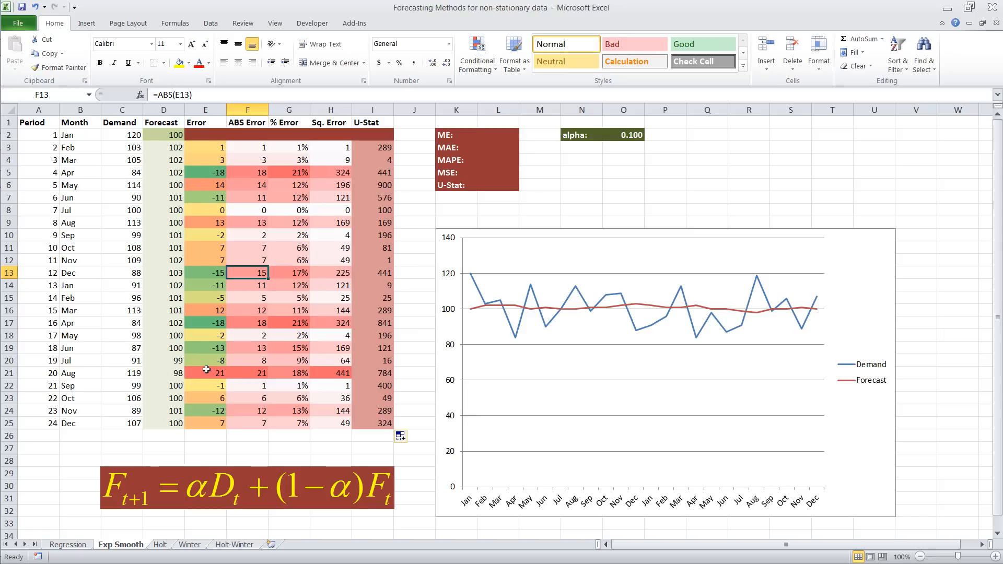
mouse_move(356, 201)
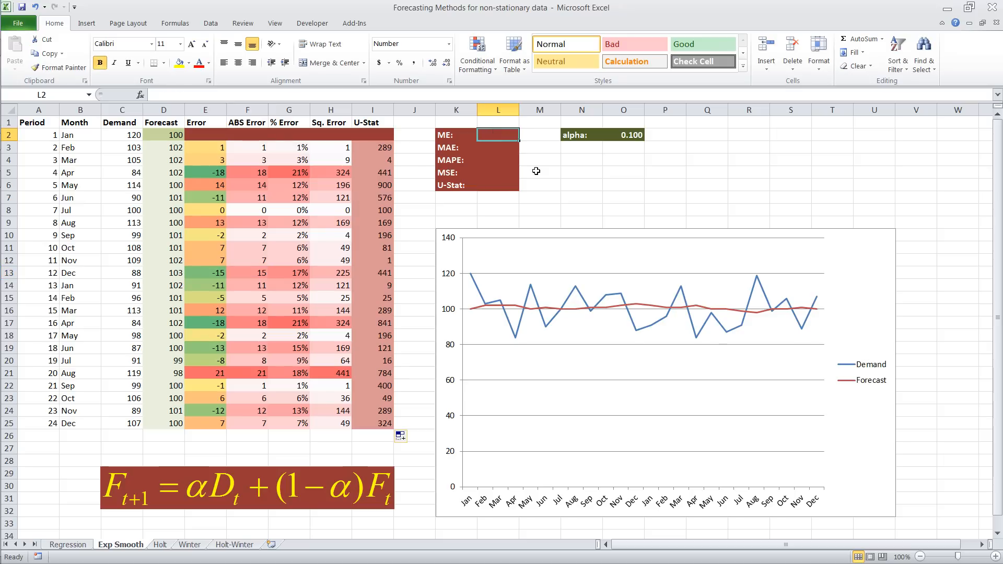
- Compute ME and MAE as AVERAGE of E3:E25 and F3:F25 (-1 and 9)
type("=average(")
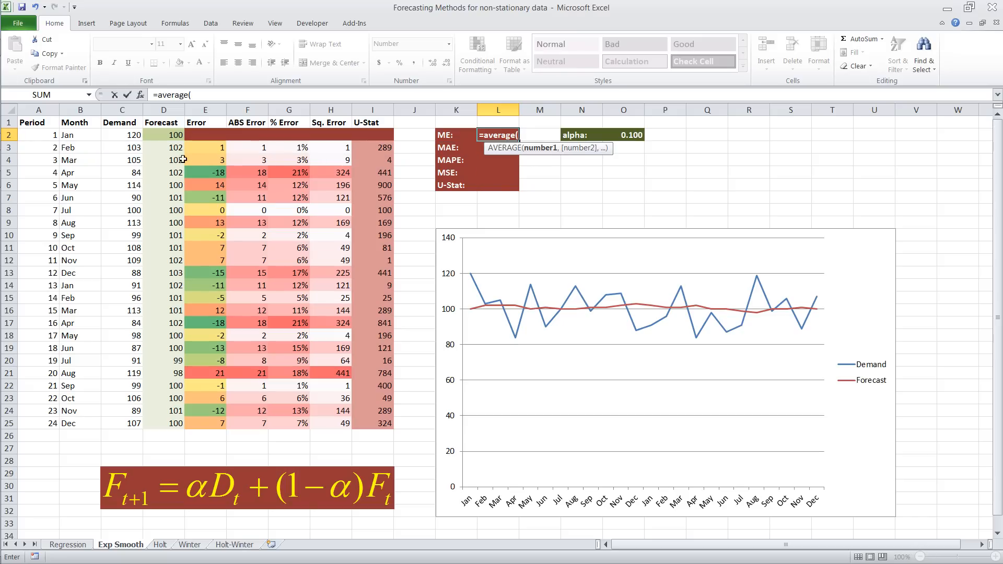
left_click_drag(205, 147, 205, 424)
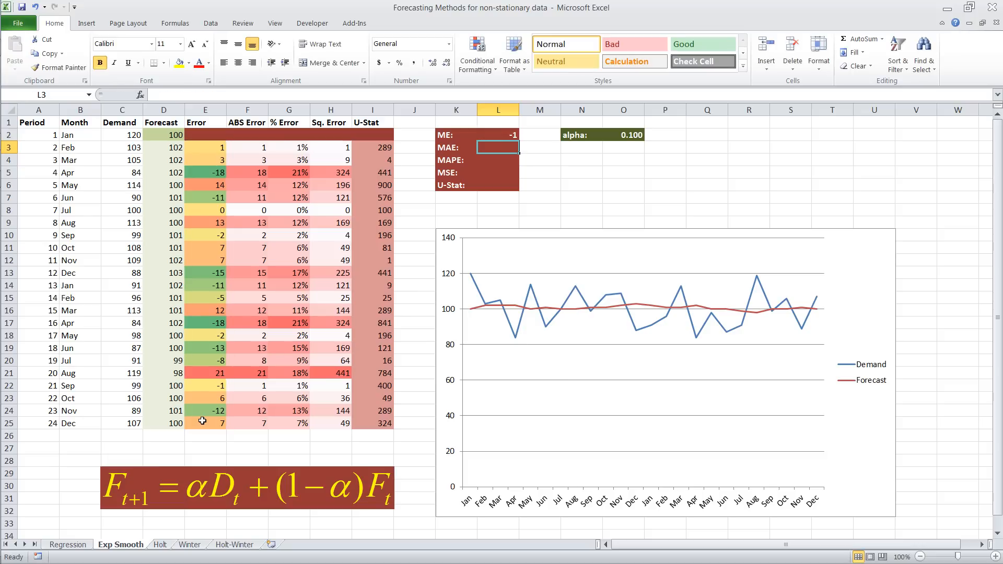
type("=average(")
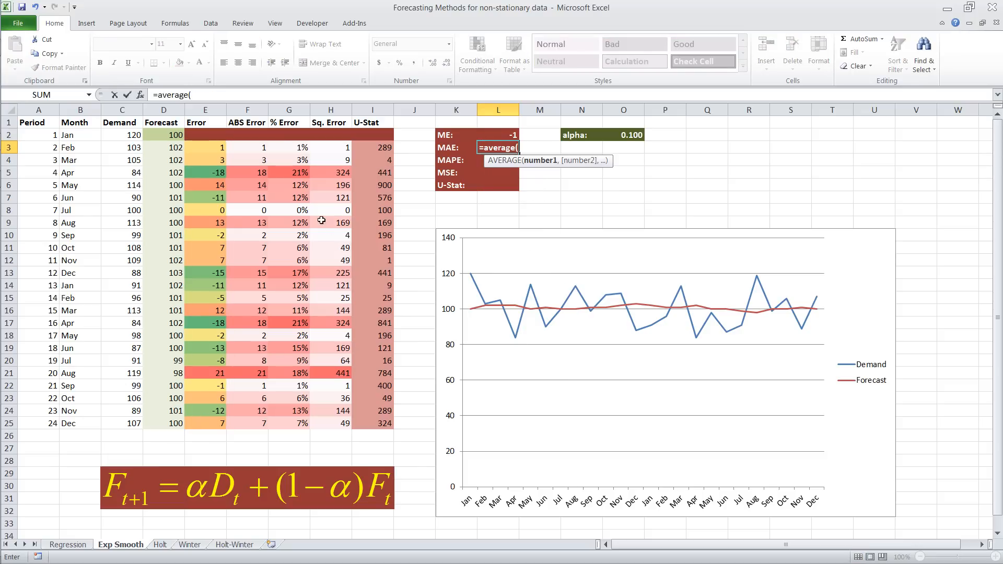
left_click_drag(247, 147, 247, 423)
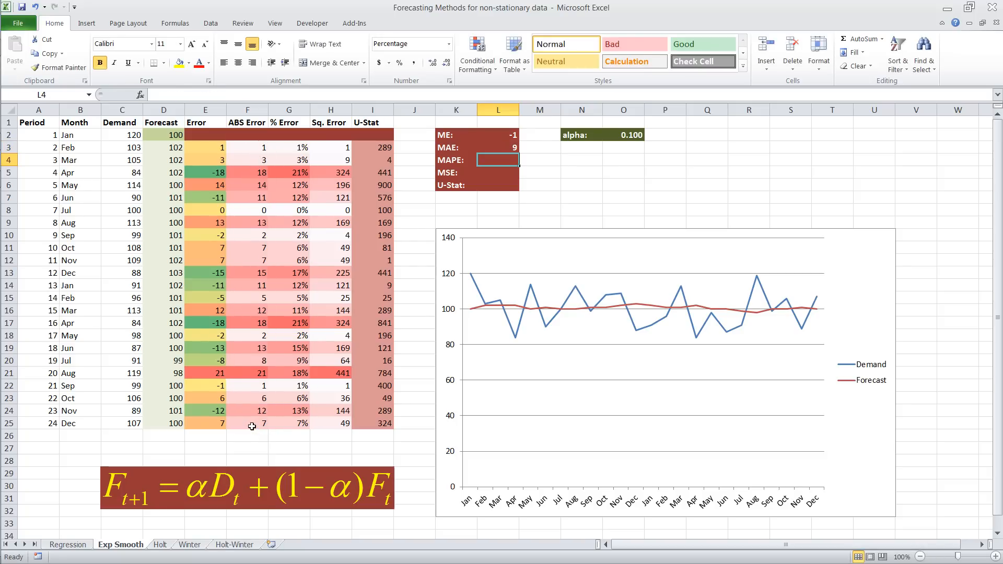
- Compute MAPE and MSE as AVERAGE of the % Error and Sq. Error columns (9% and 116)
type("=avera")
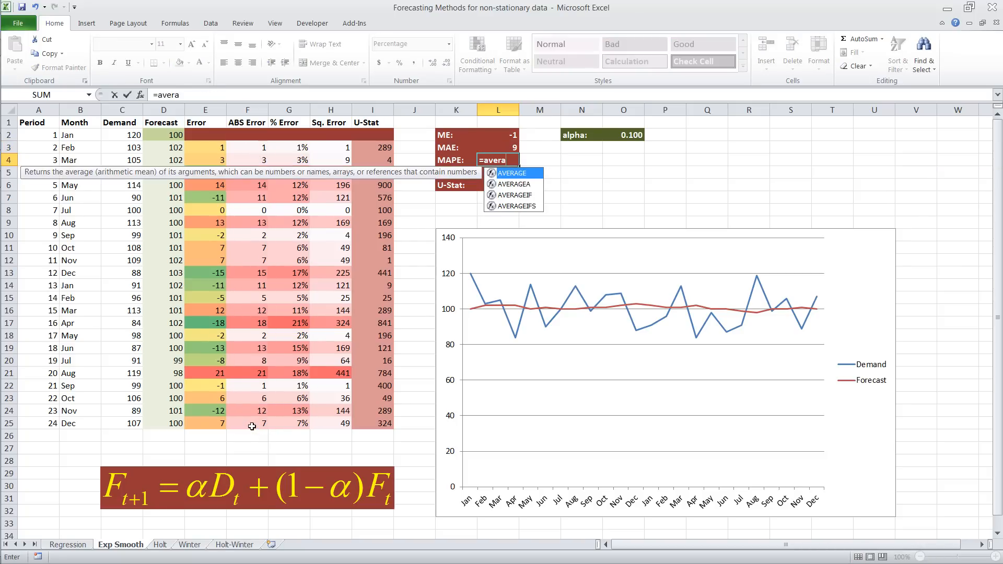
type("ge(")
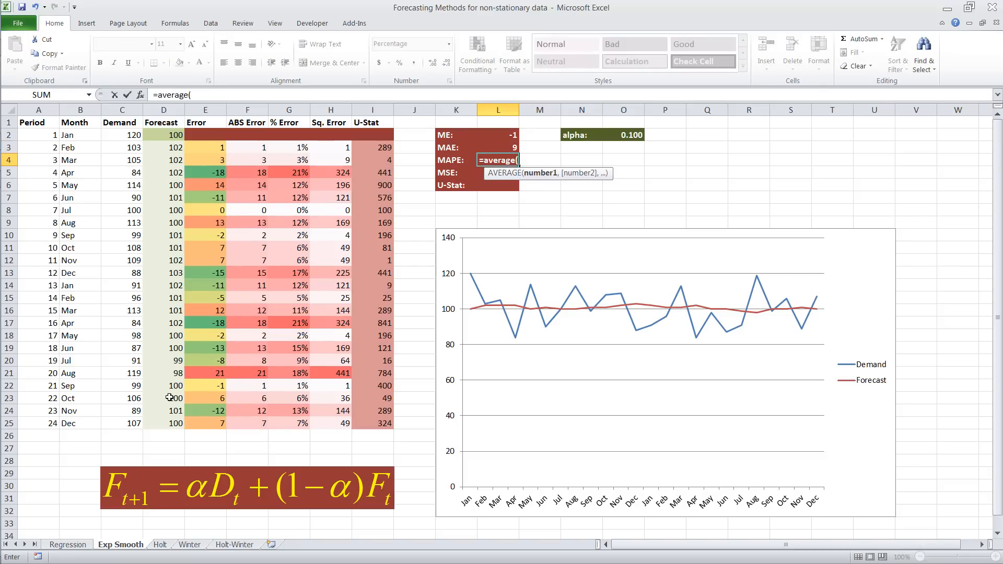
mouse_move(296, 147)
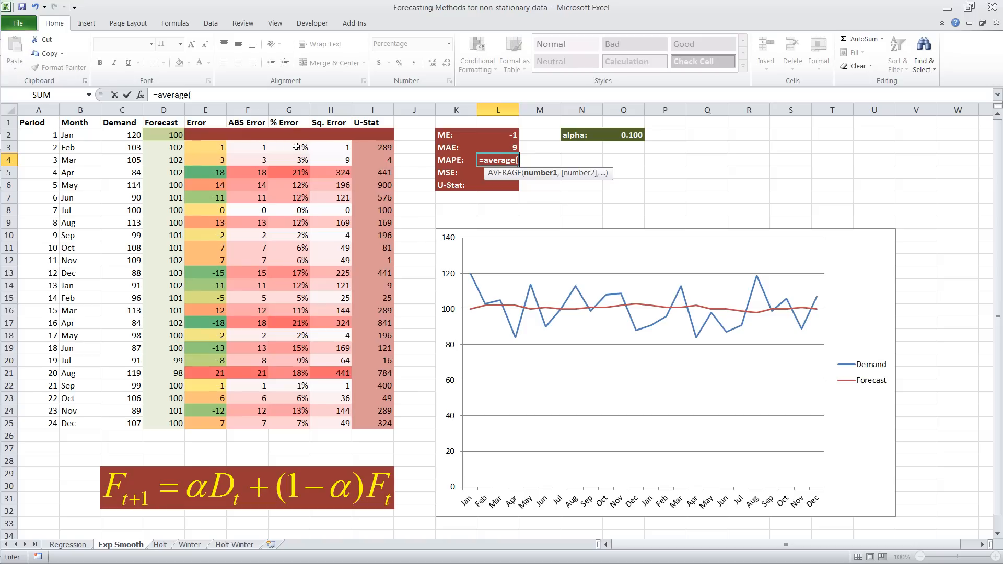
left_click_drag(288, 148, 289, 398)
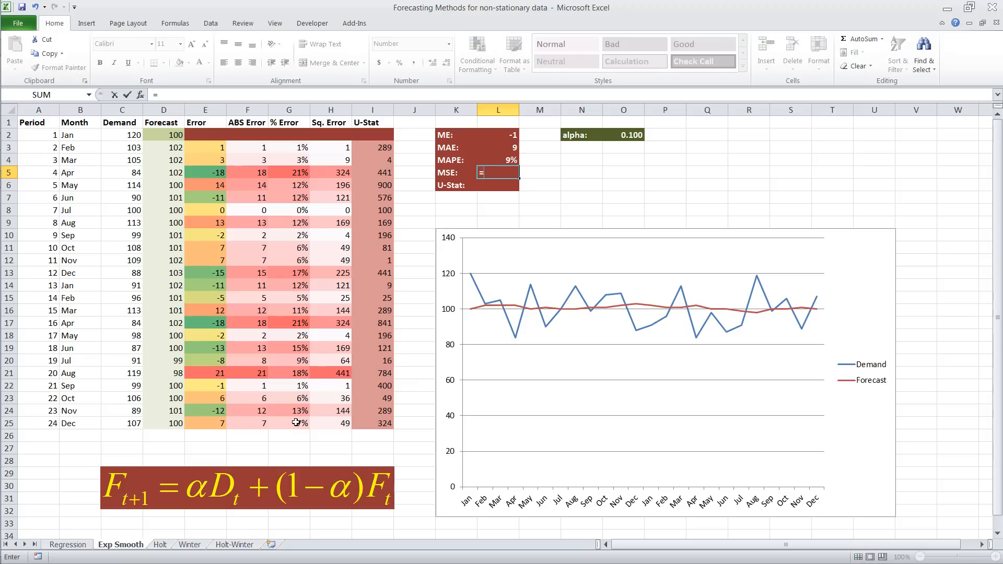
type("=average(")
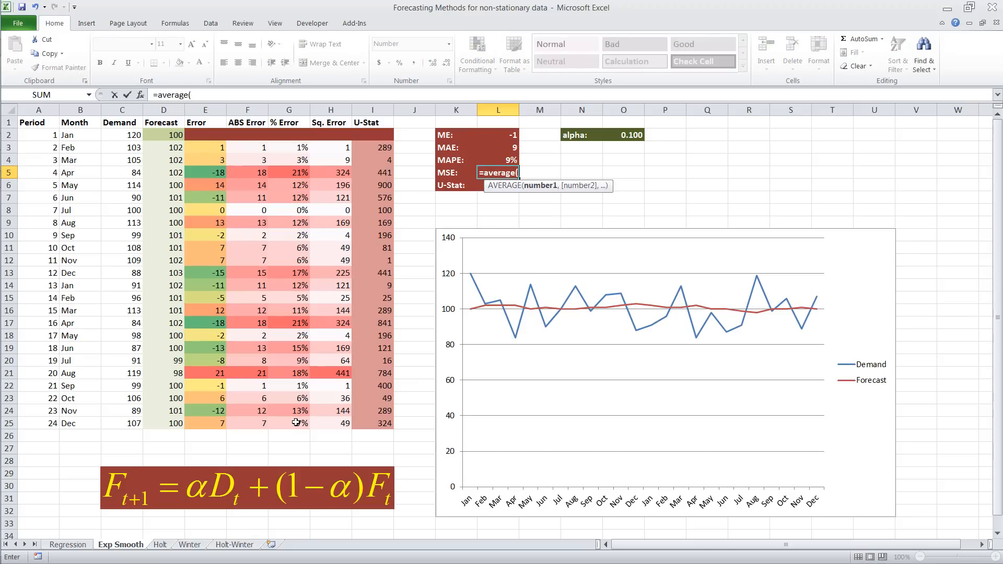
mouse_move(334, 153)
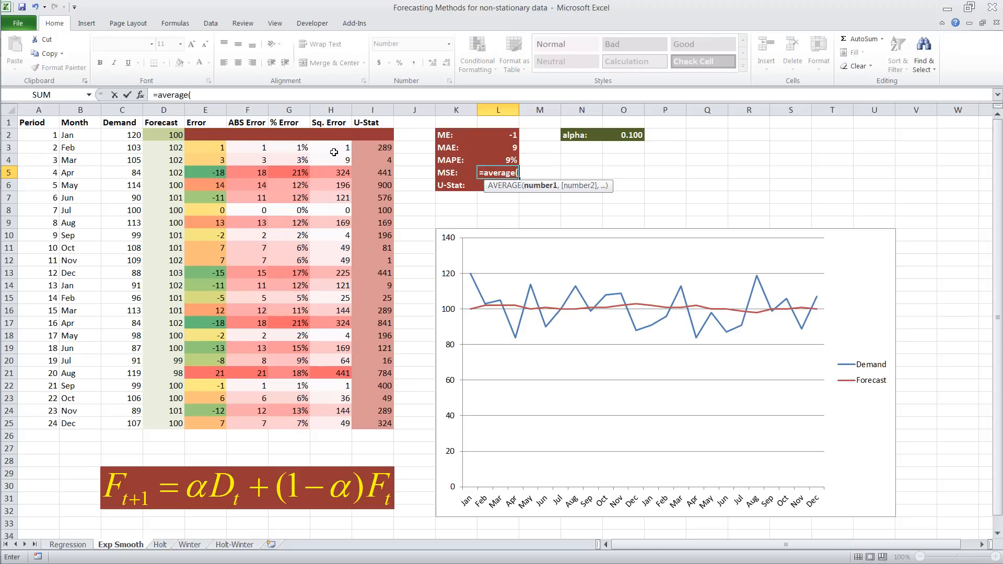
left_click_drag(331, 147, 331, 423)
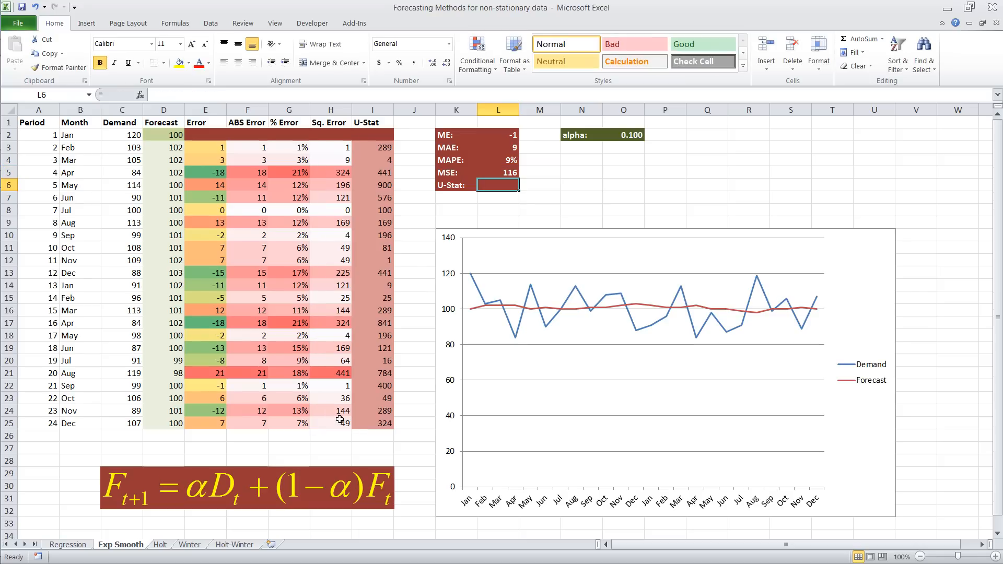
- Enter the U-Stat formula in L6 as the square root of summed Sq. Errors over the U-Stat column sum, giving 0.638781
type("=s")
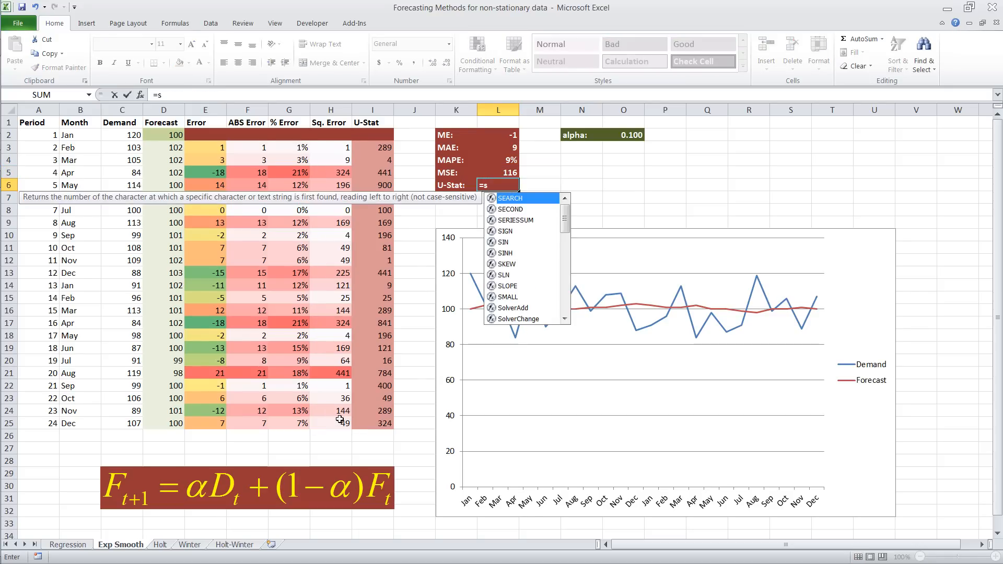
type("qrt")
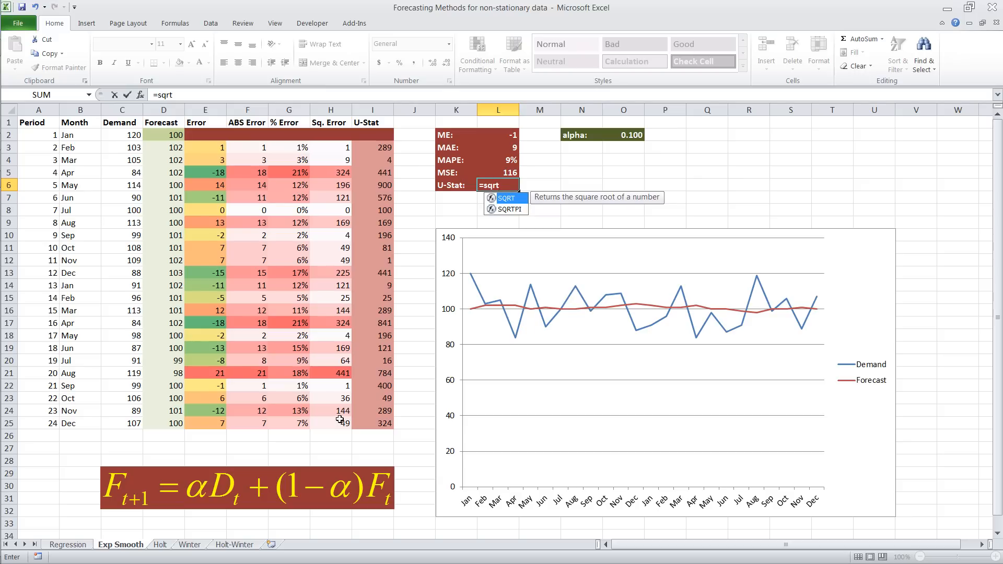
type("(sum")
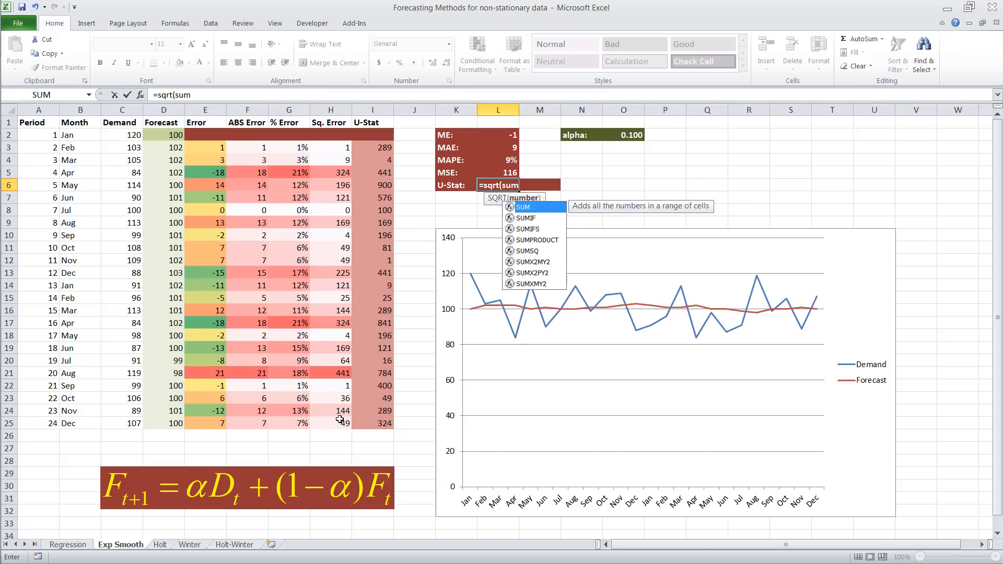
type("(H3:H23")
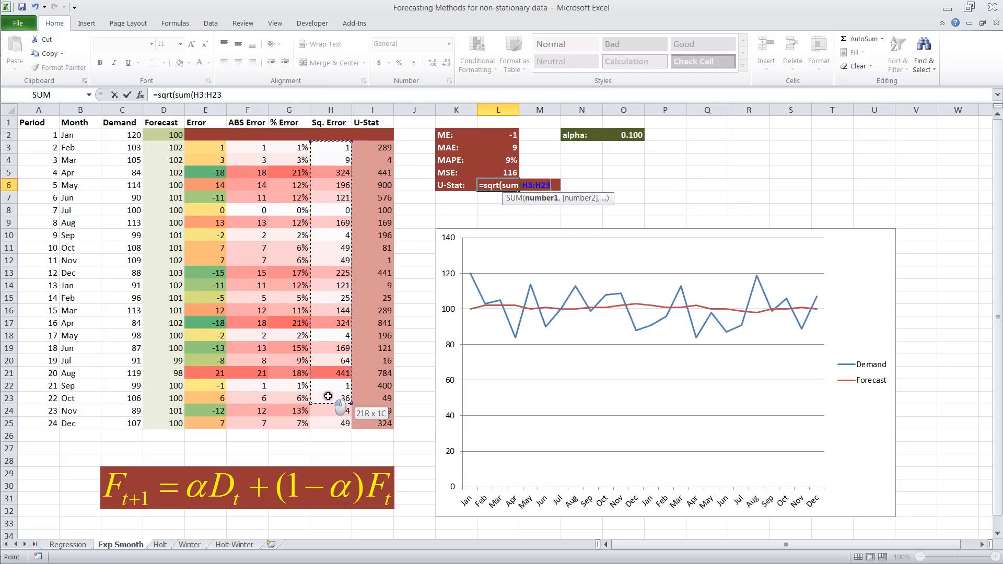
left_click_drag(331, 398, 331, 424)
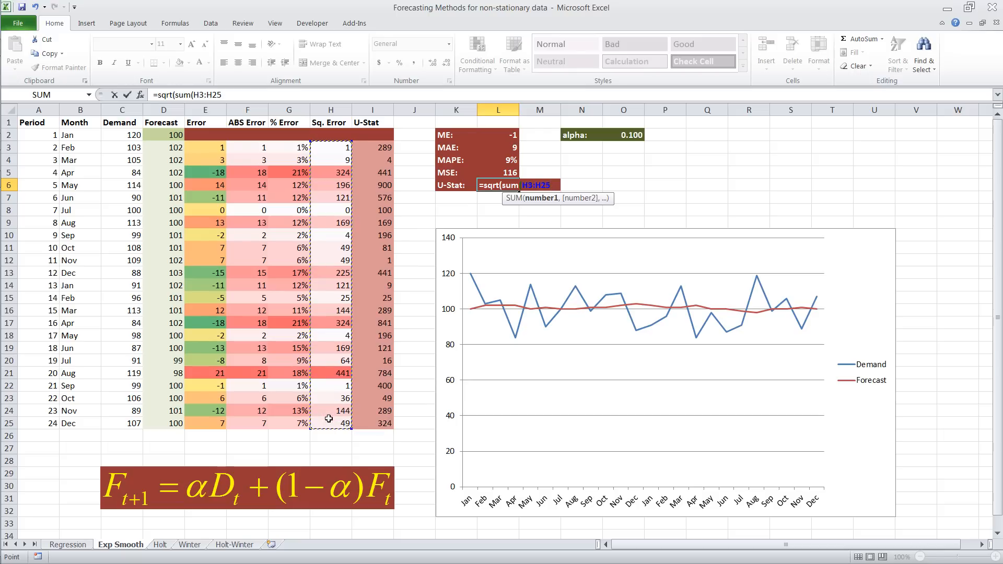
type("/")
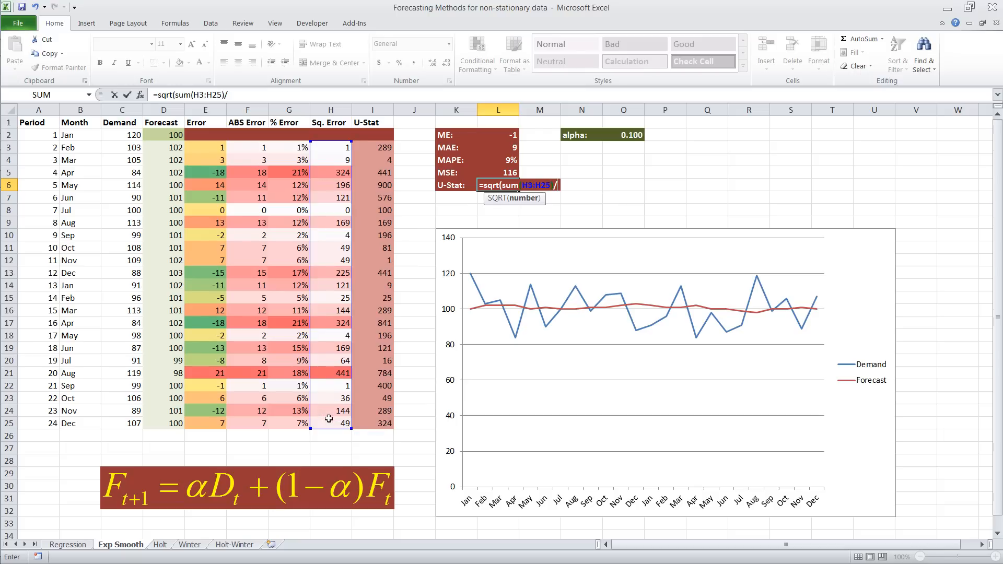
type("sum(")
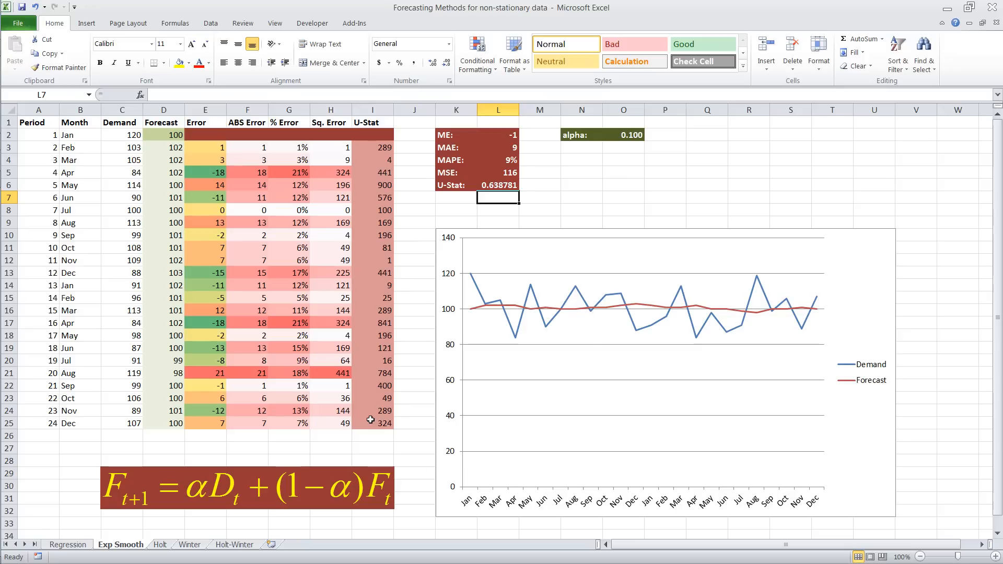
mouse_move(542, 332)
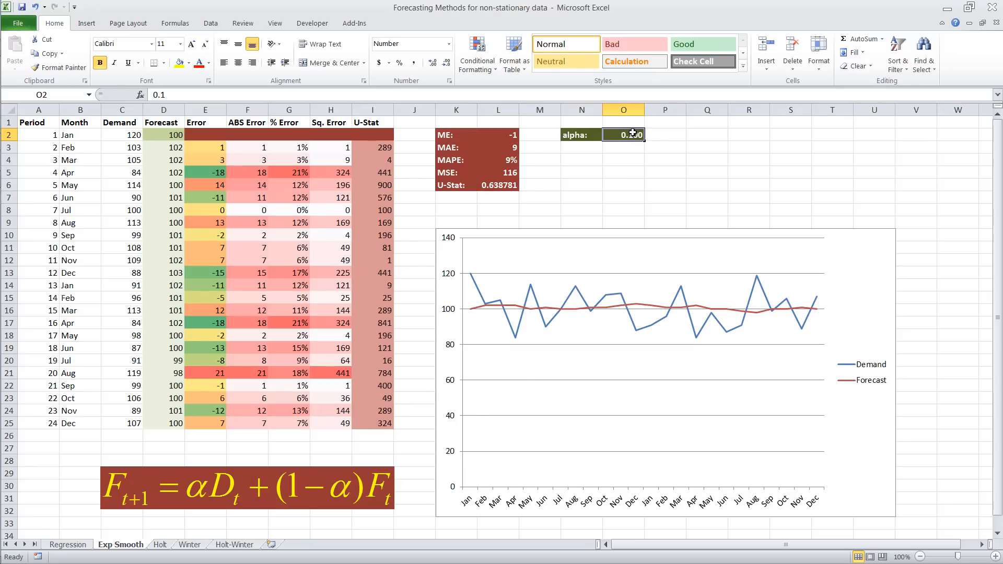
type(".2")
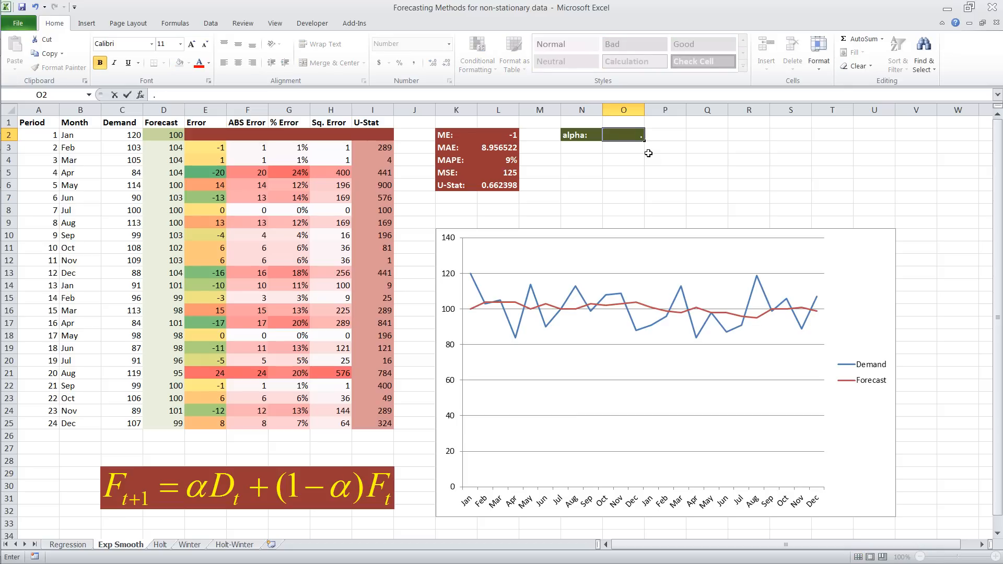
type("0.150")
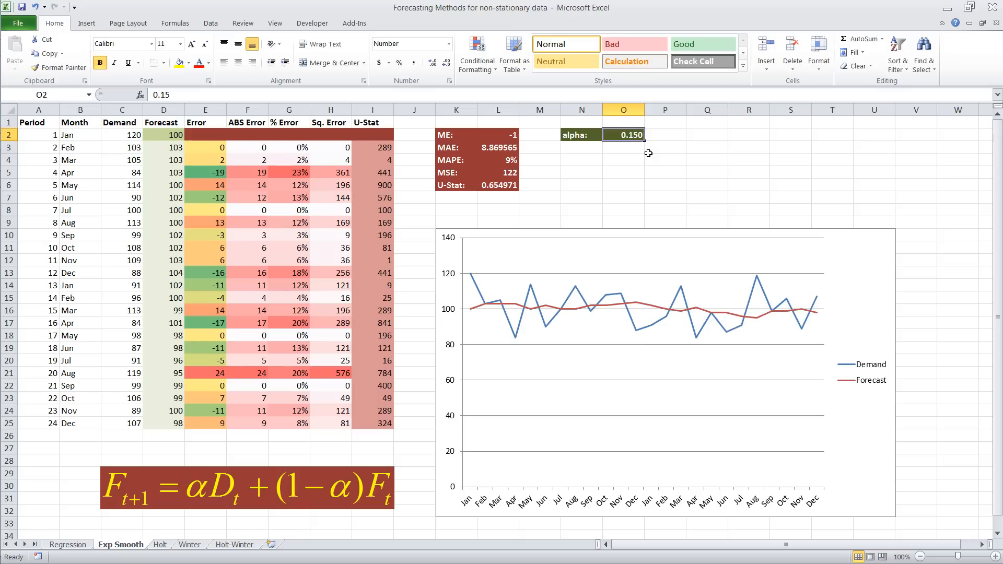
type(".1")
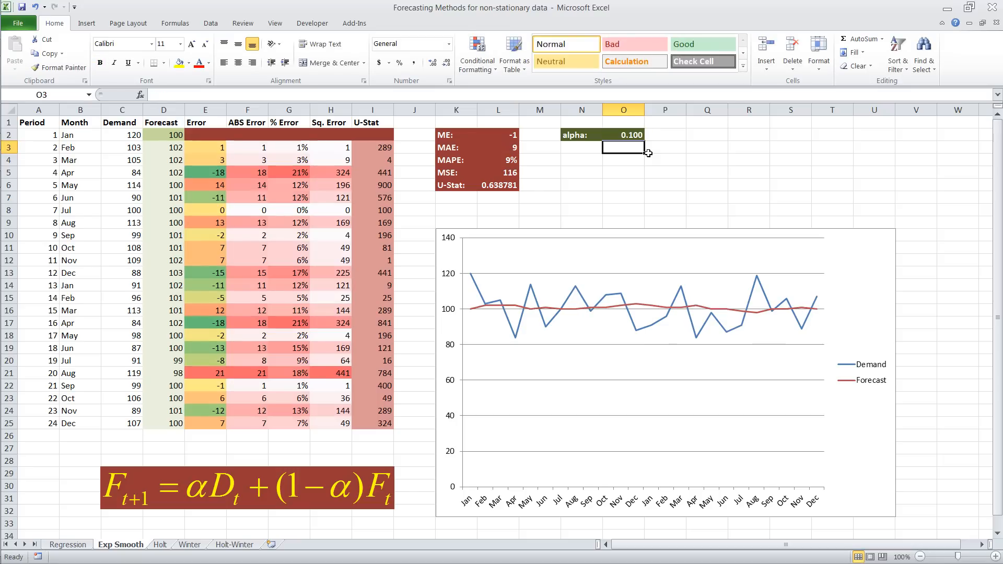
left_click(624, 135)
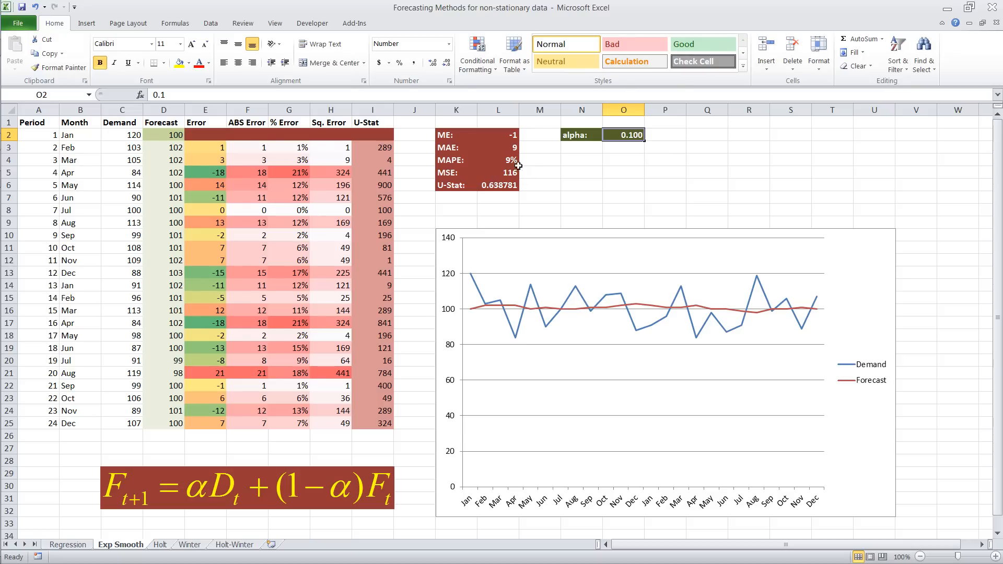
mouse_move(625, 181)
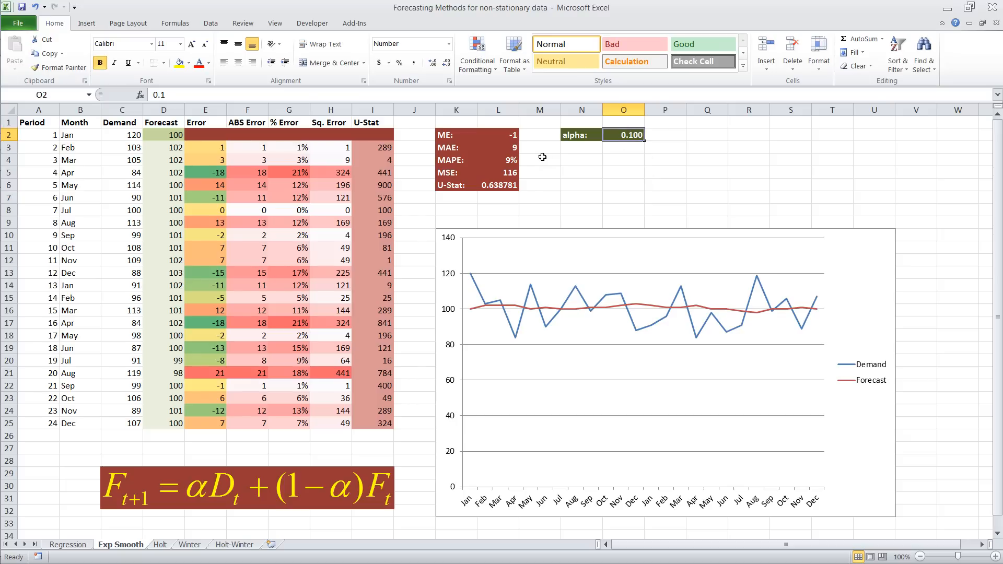
left_click(210, 23)
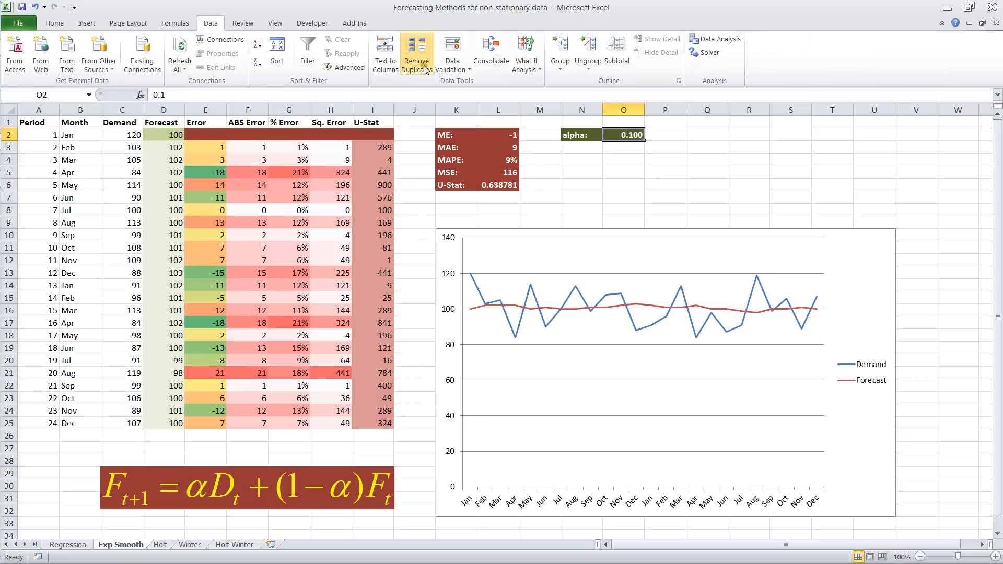
- Bring up Goal Seek from What-If Analysis and move its window off the summary block
left_click(526, 52)
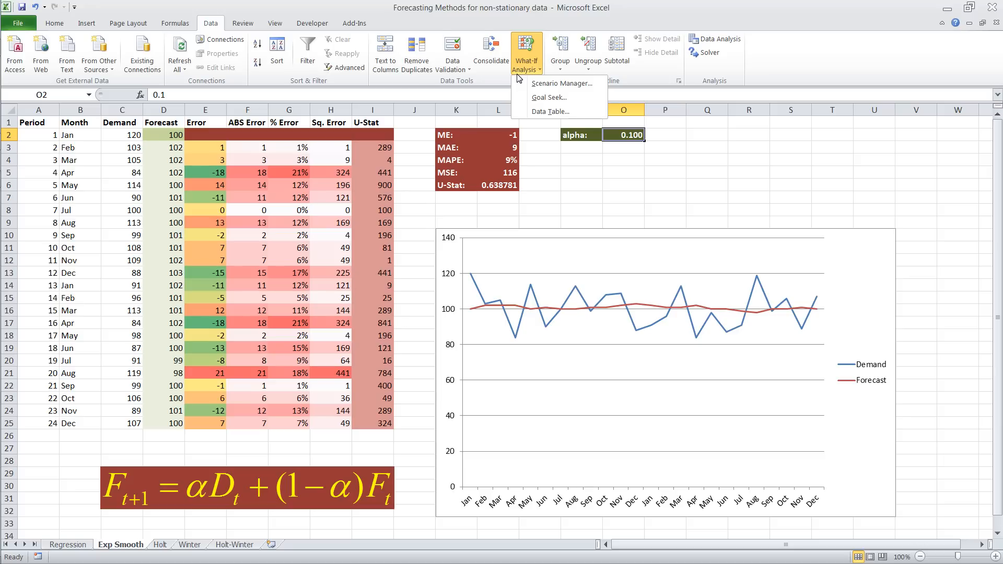
mouse_move(551, 98)
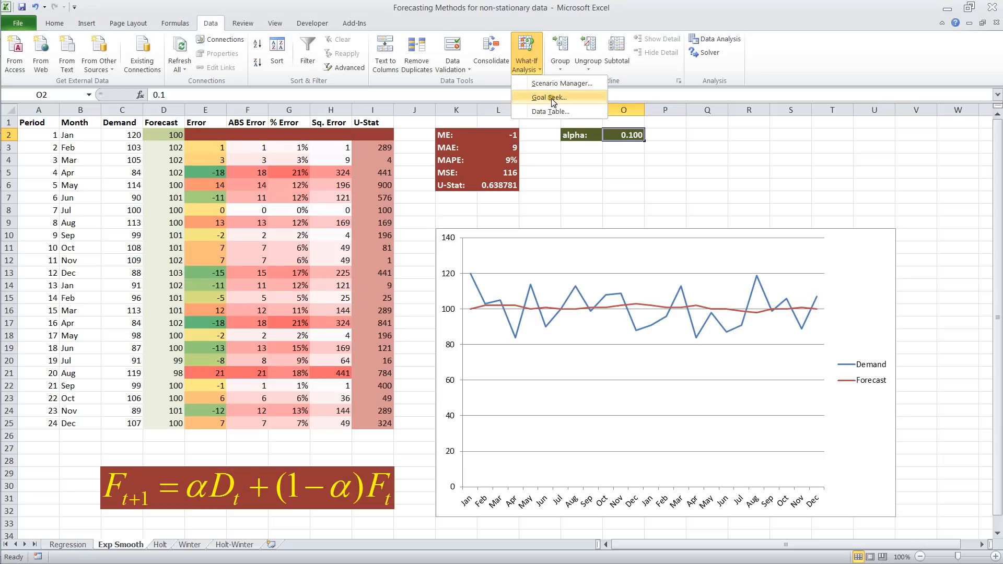
left_click(550, 98)
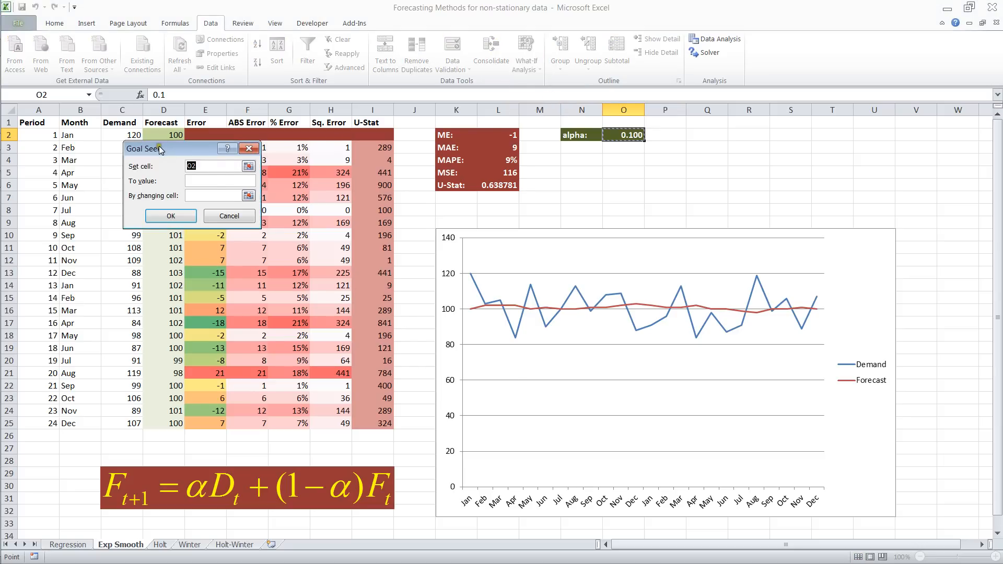
left_click_drag(147, 148, 238, 148)
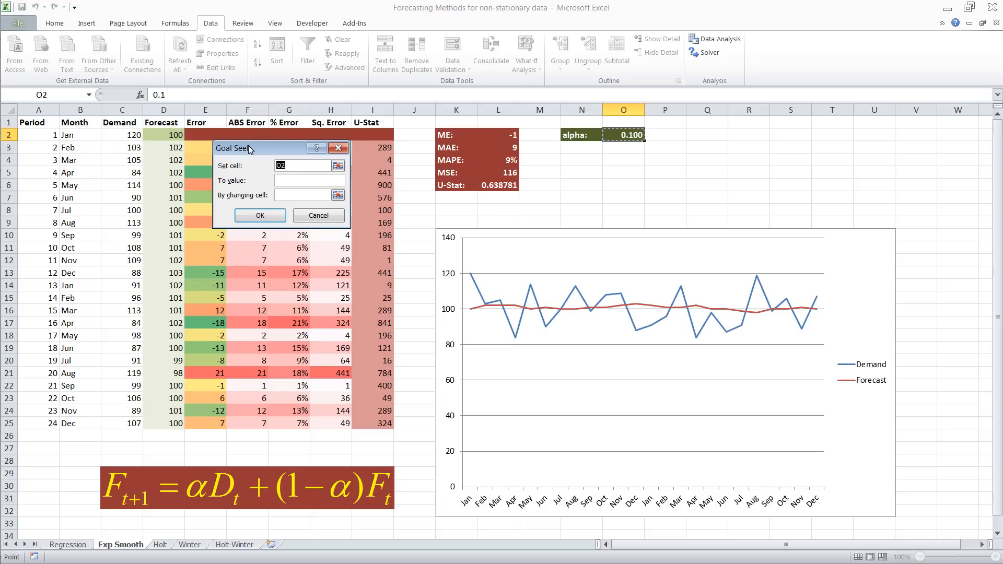
mouse_move(338, 165)
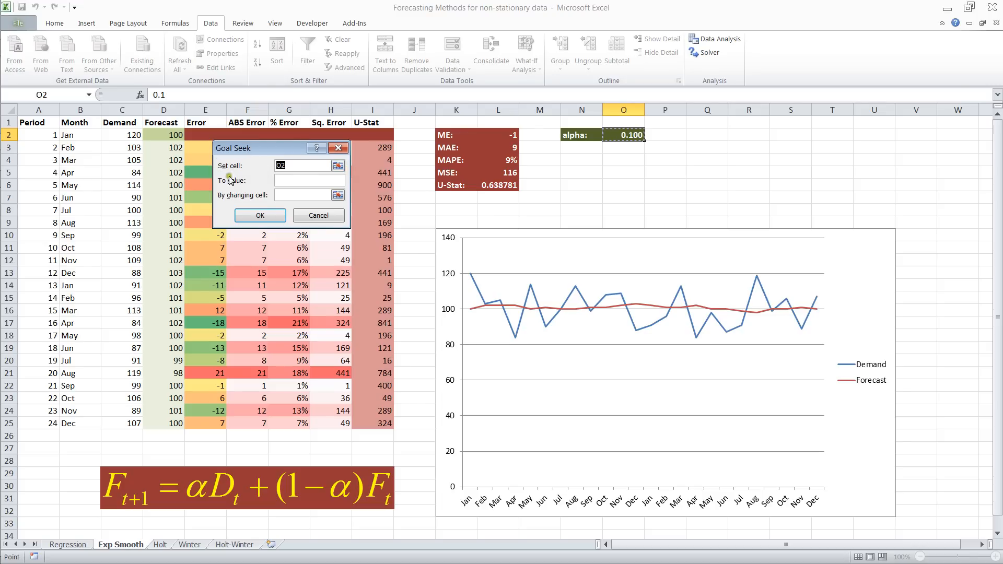
mouse_move(413, 169)
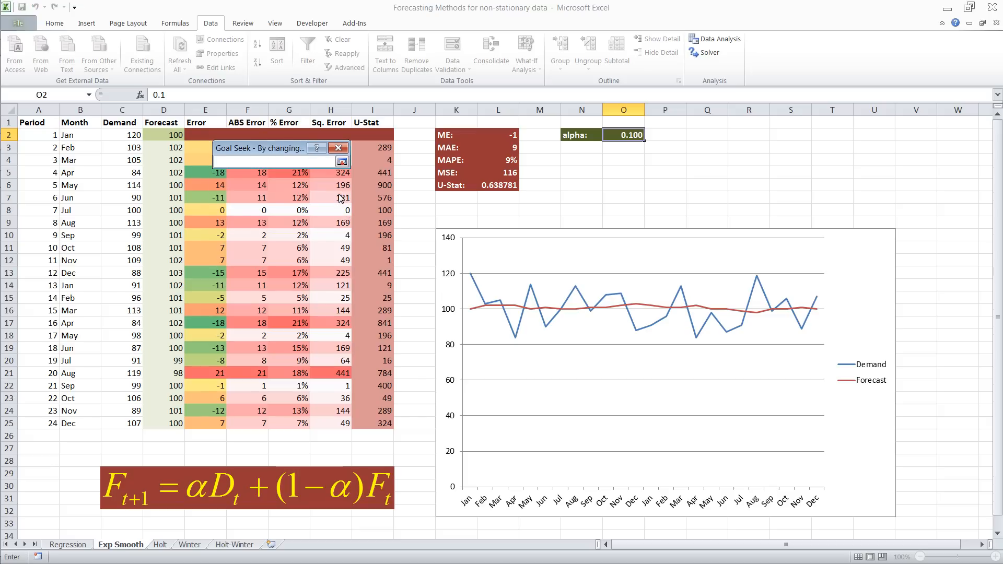
- Run Goal Seek setting MSE in L5 to 0 by changing alpha in O2, landing alpha at 0.101 and MSE at 114
left_click(622, 135)
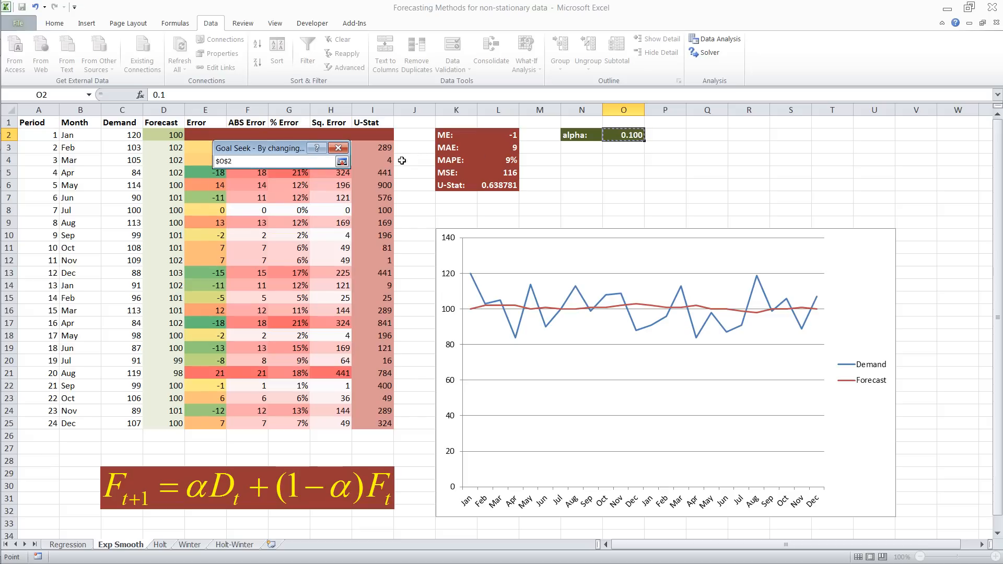
left_click(342, 161)
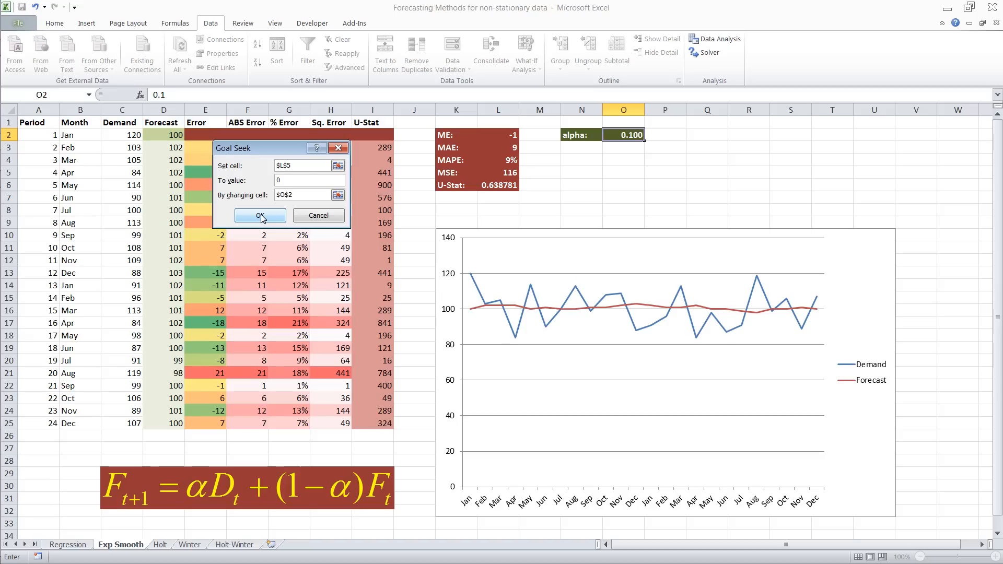
left_click(301, 194)
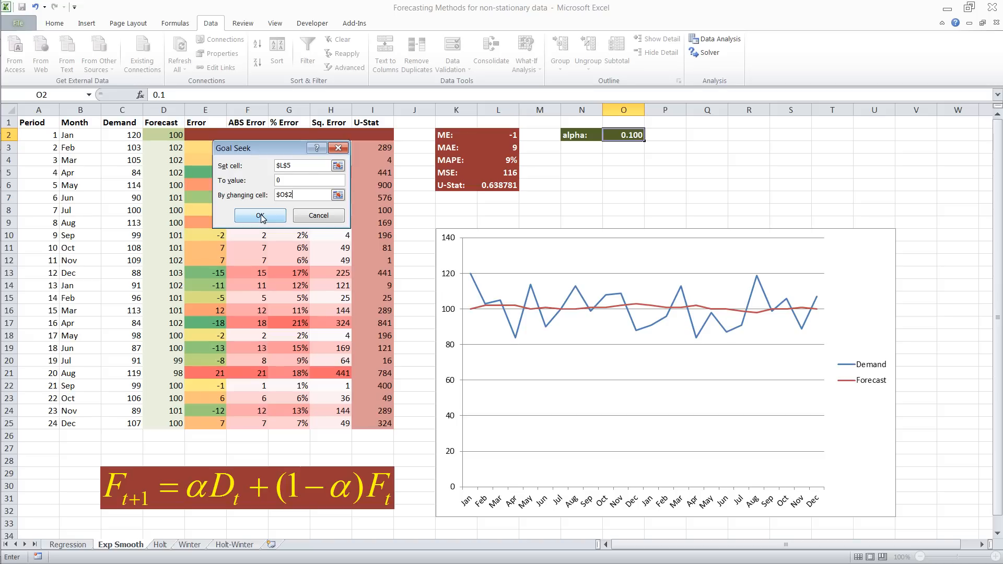
left_click(259, 215)
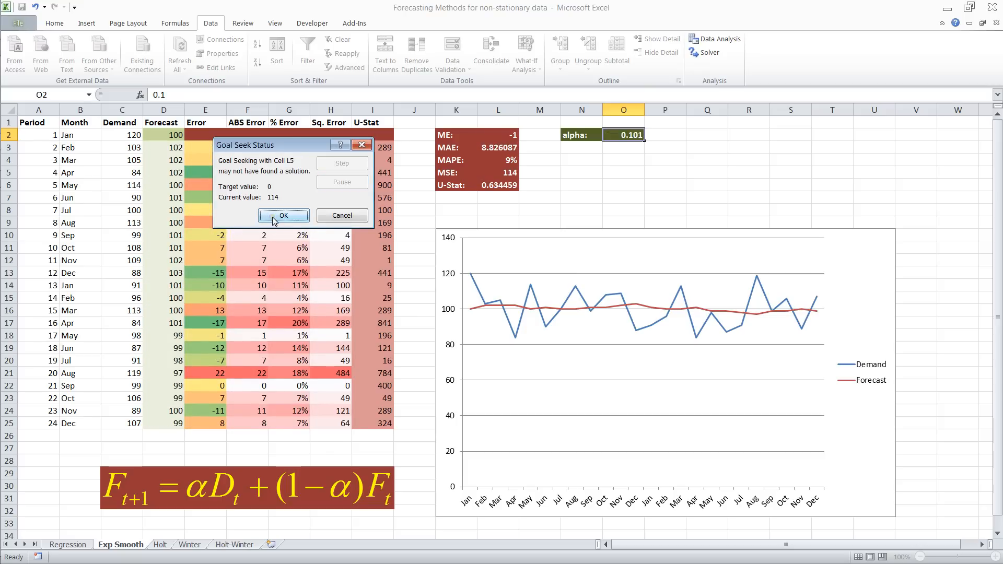
left_click(284, 216)
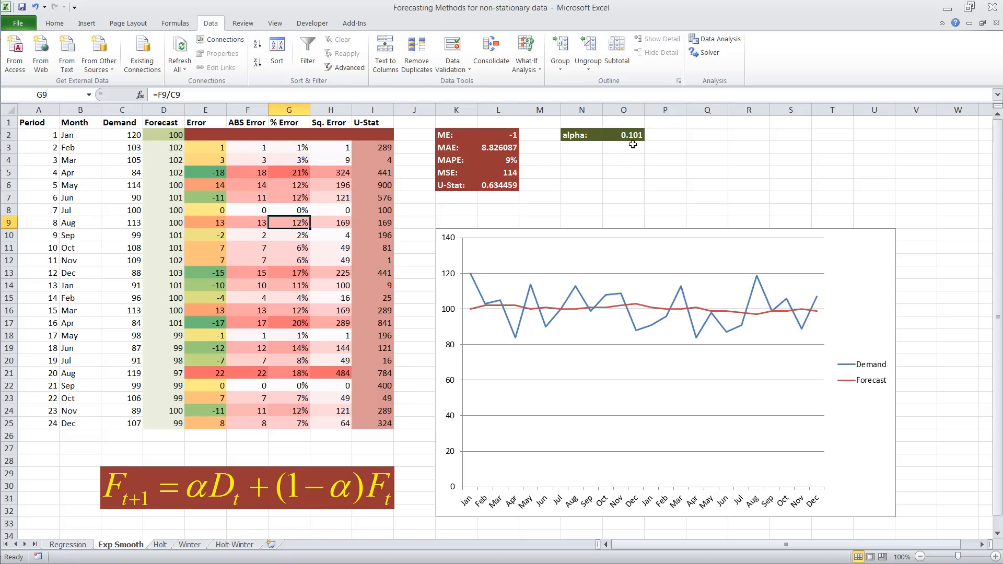
- Keep the Goal Seek result and check that alpha holds 0.101 with MSE 114 and U-Stat 0.634459
left_click(623, 135)
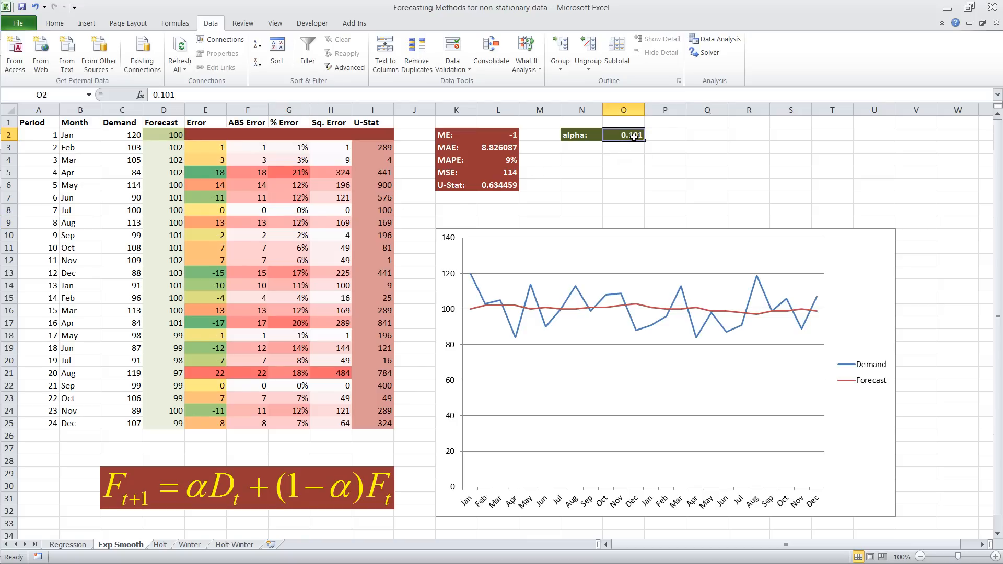
left_click(623, 172)
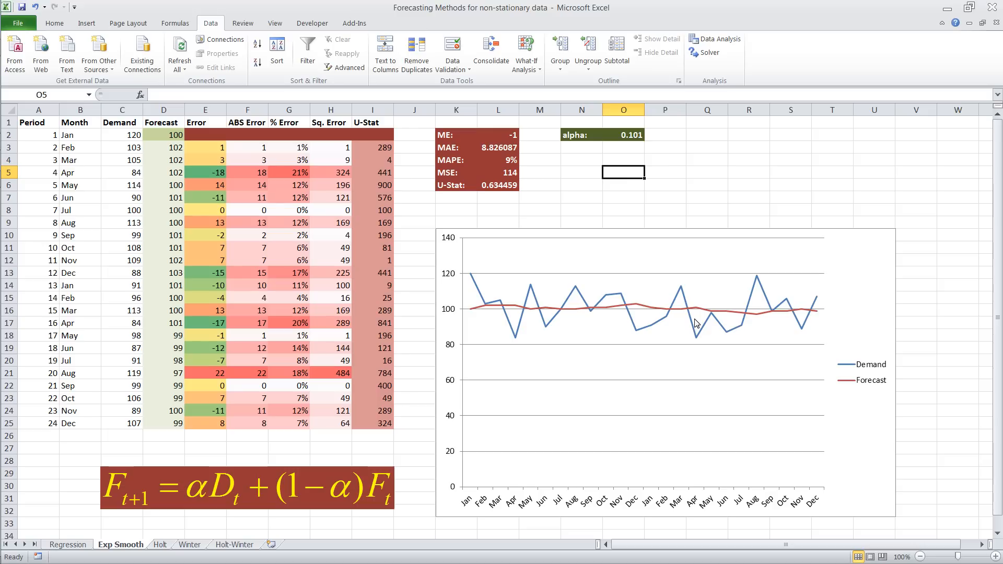
mouse_move(722, 286)
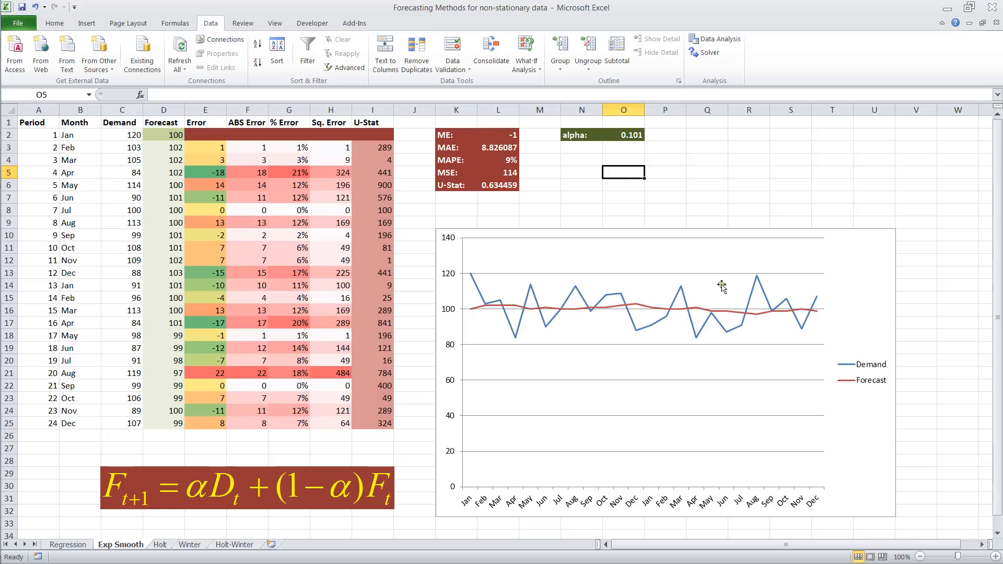
left_click(790, 185)
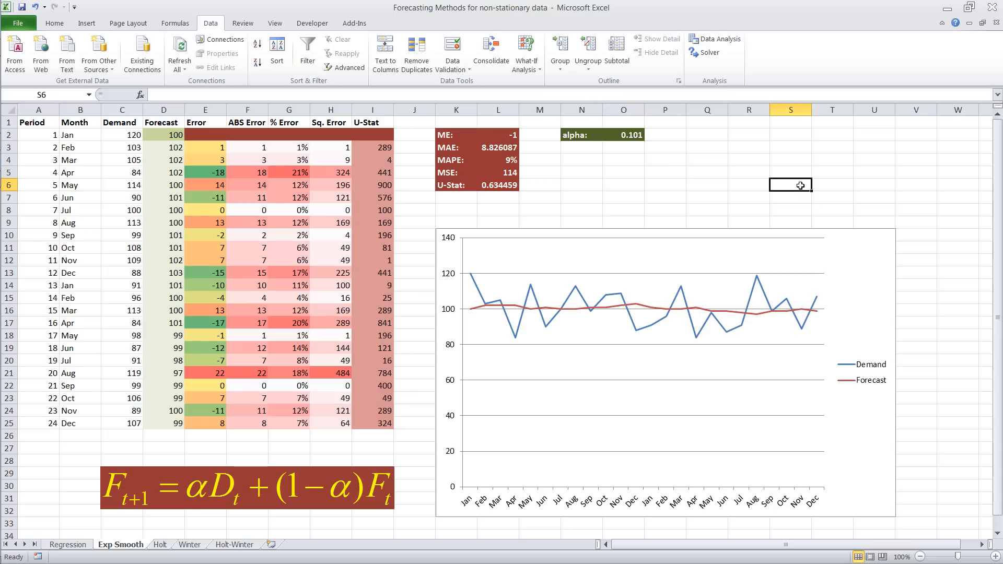